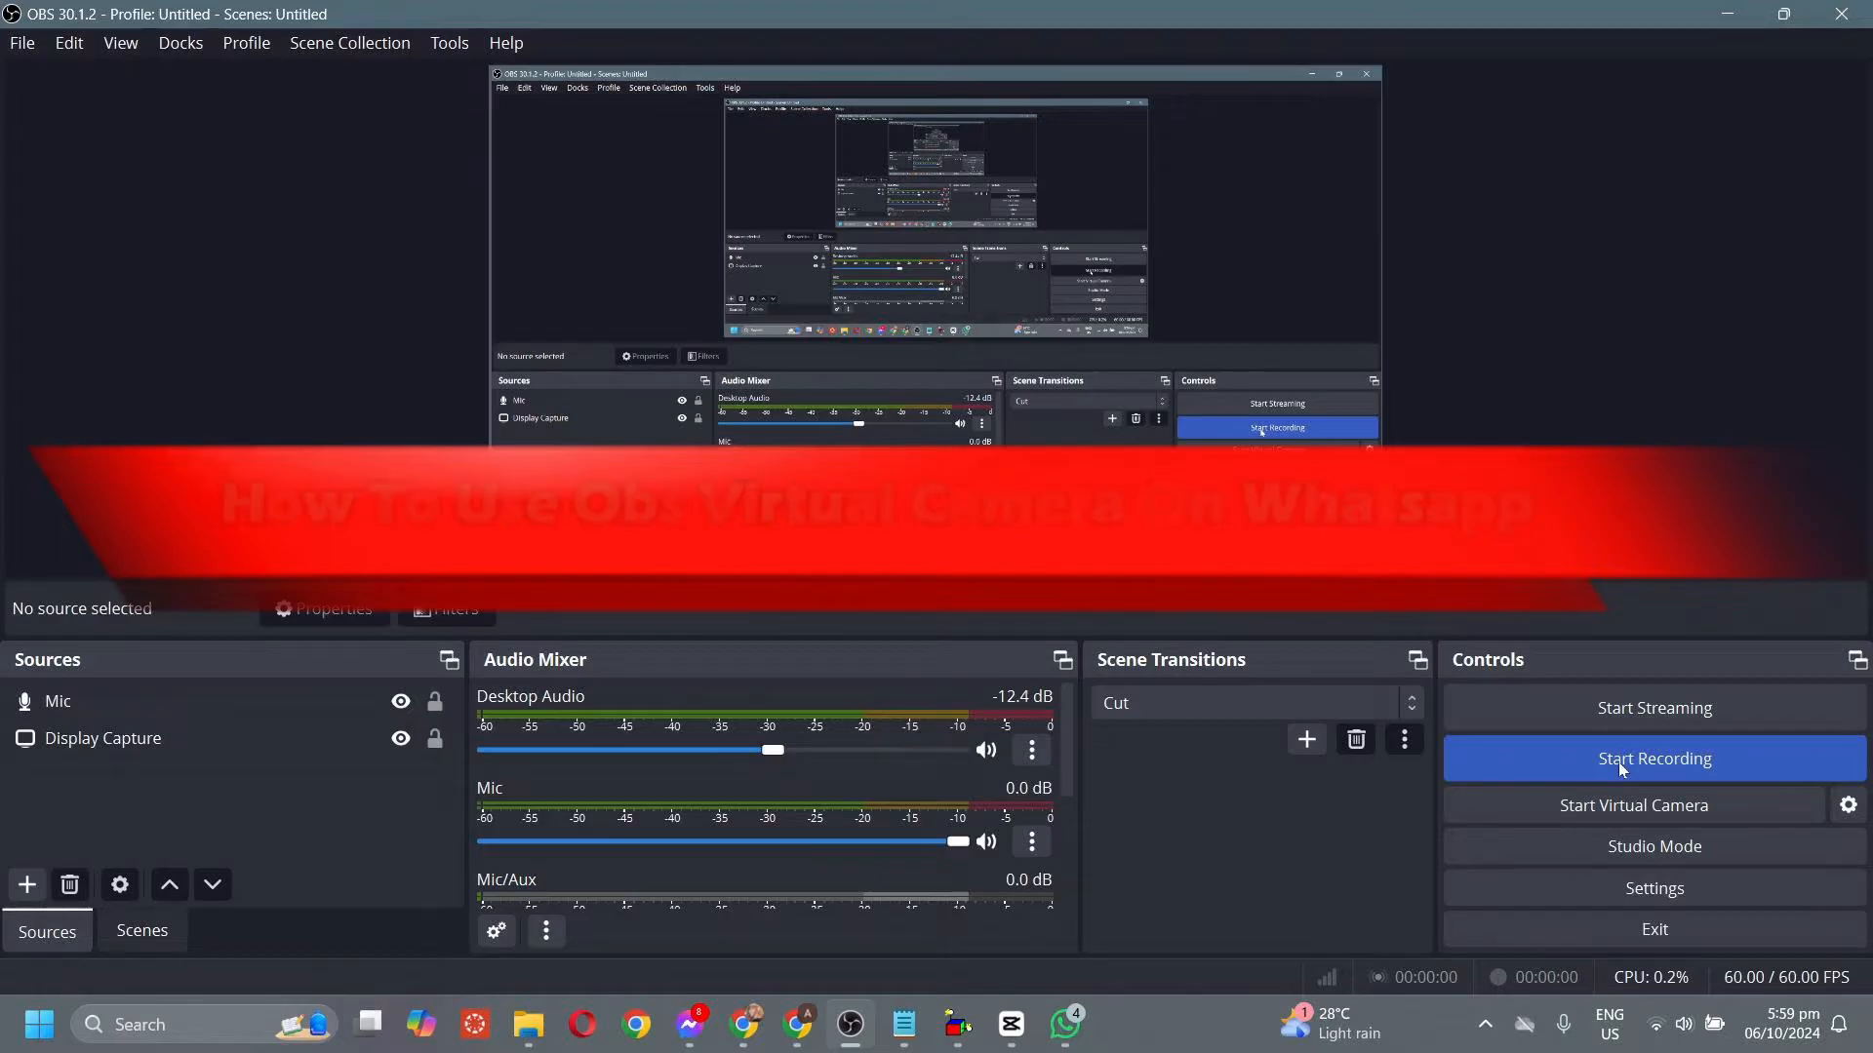
- Start recording the scene, then bring up the Add Source menu in the Sources dock
left_click(1654, 757)
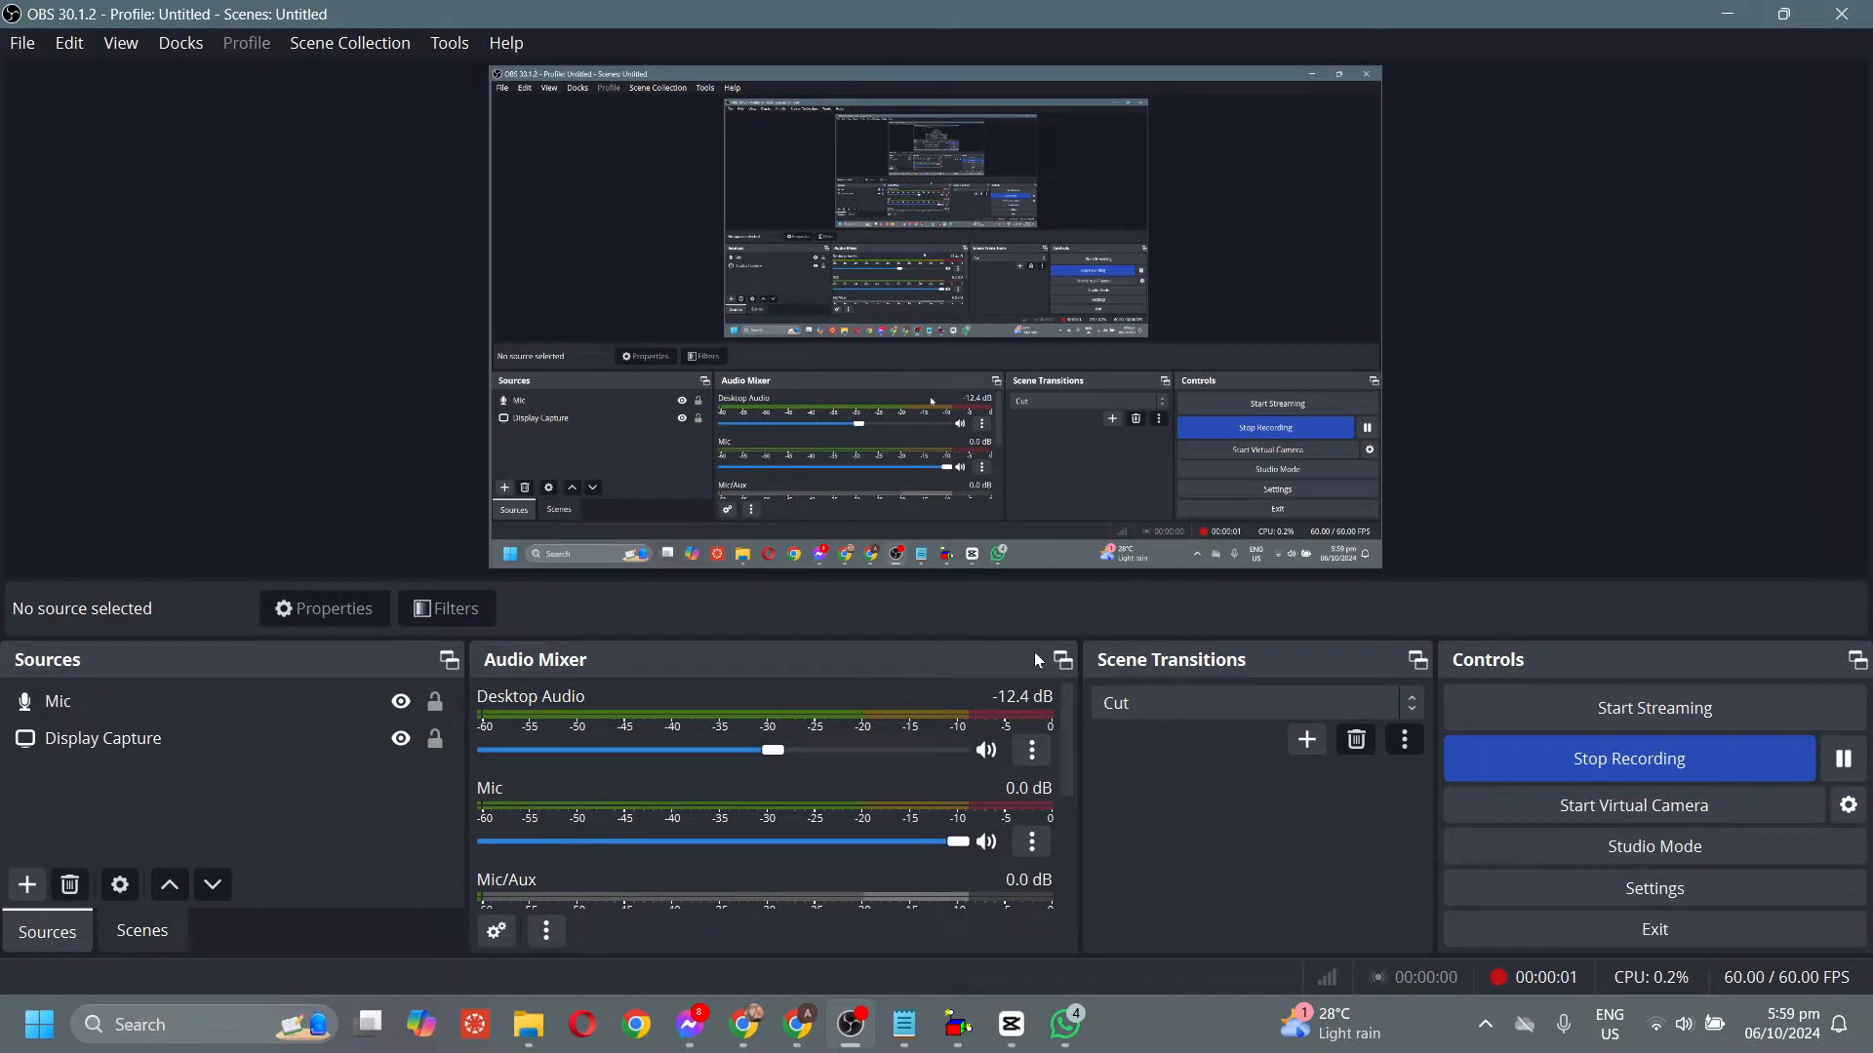
mouse_move(584, 634)
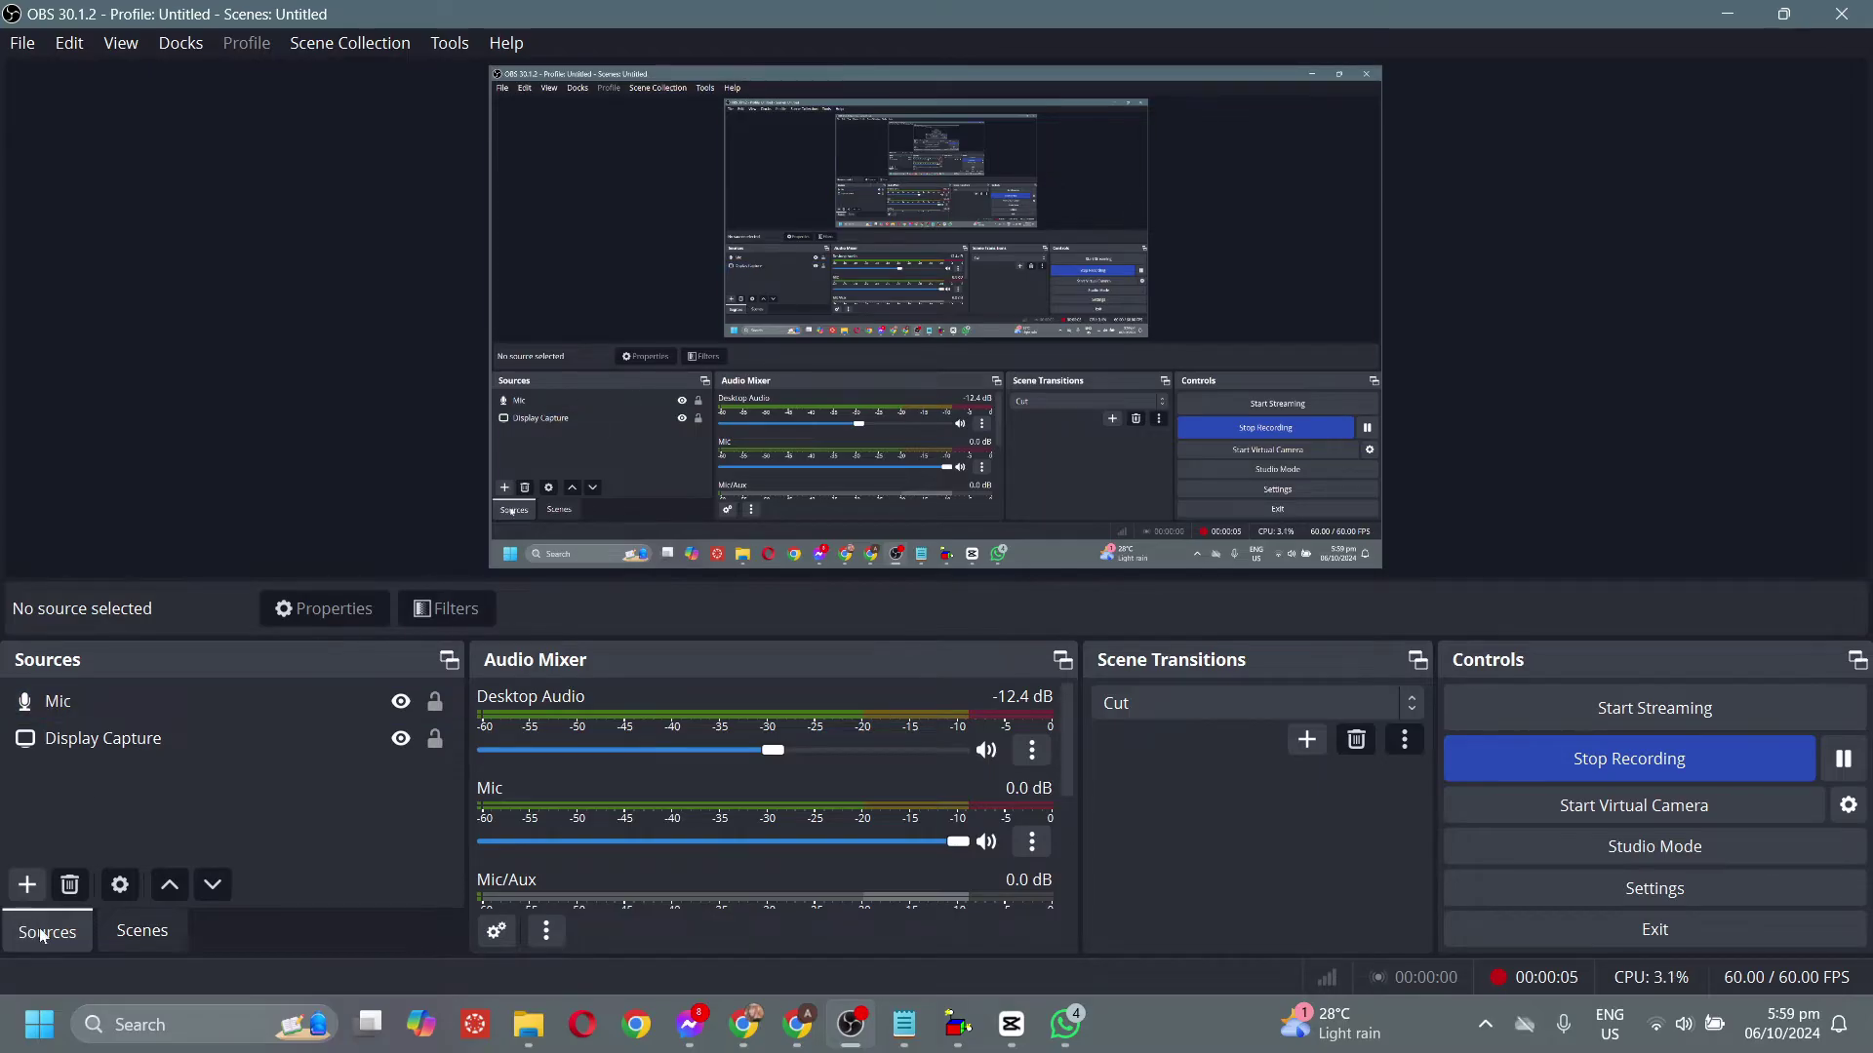
mouse_move(28, 886)
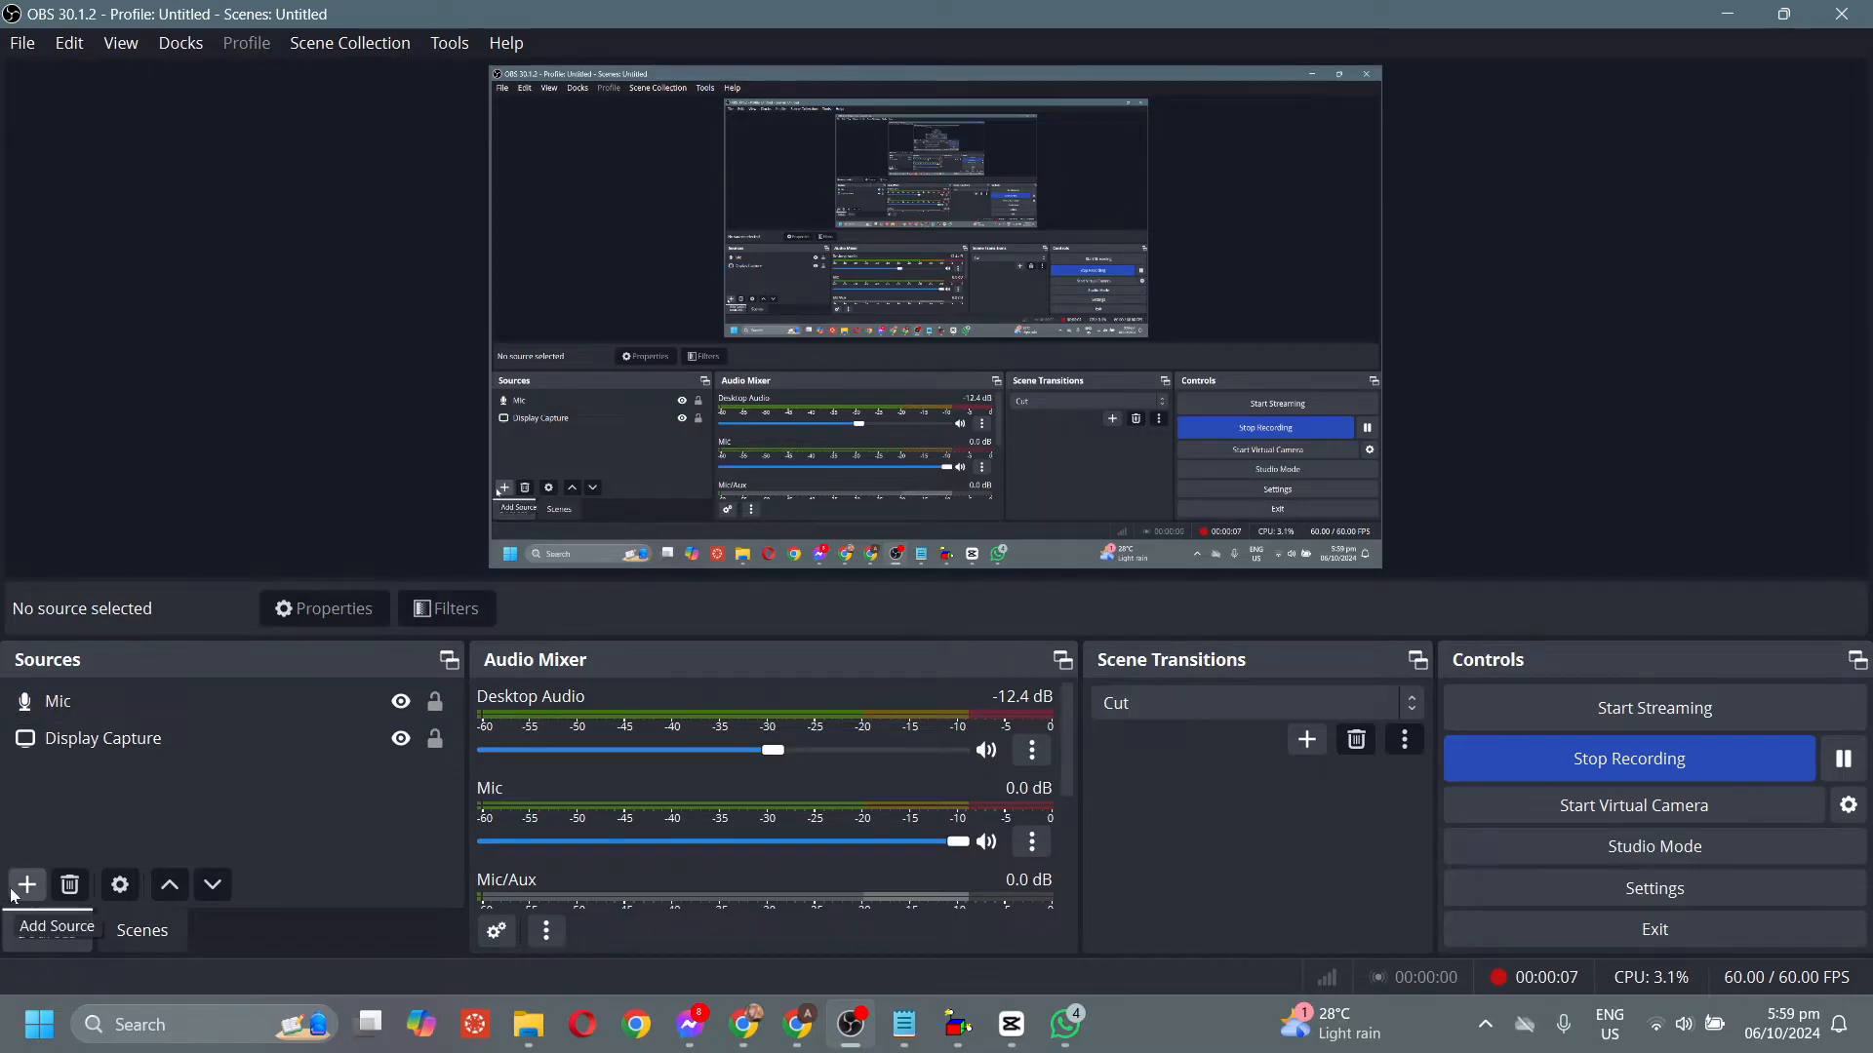
left_click(27, 886)
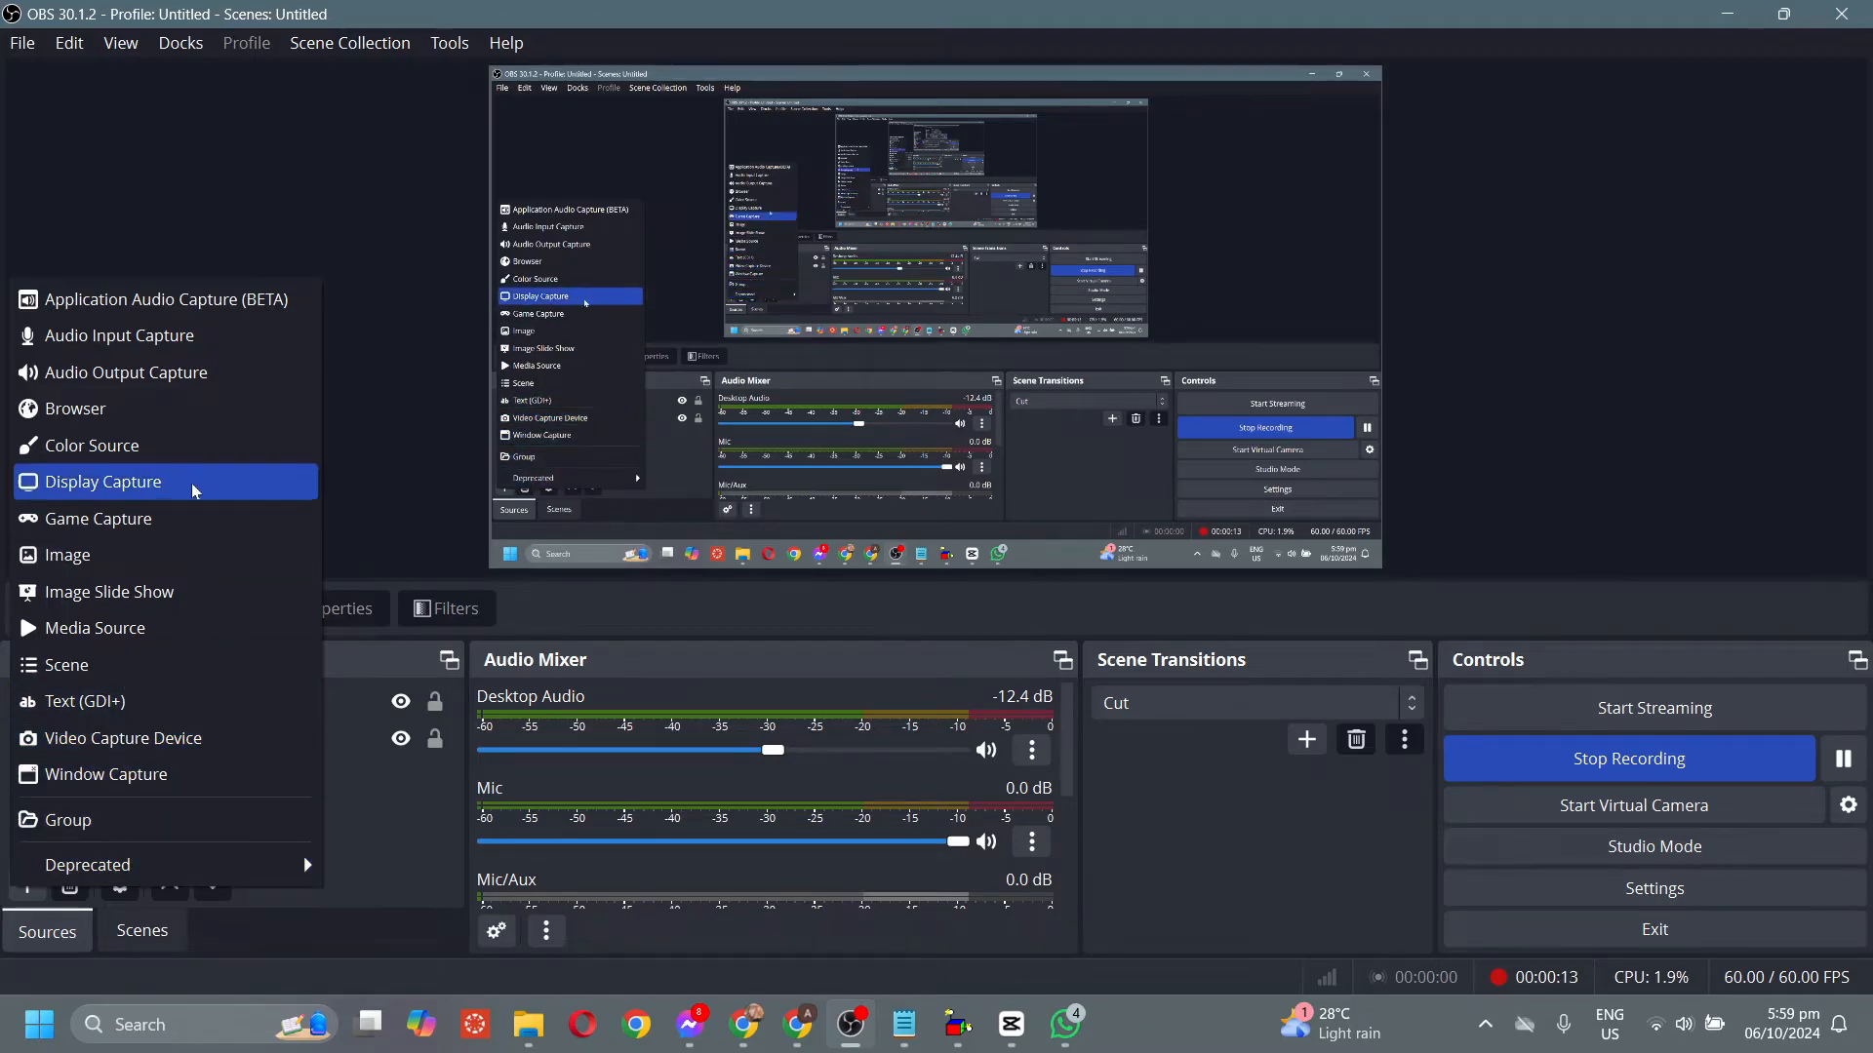
left_click(103, 482)
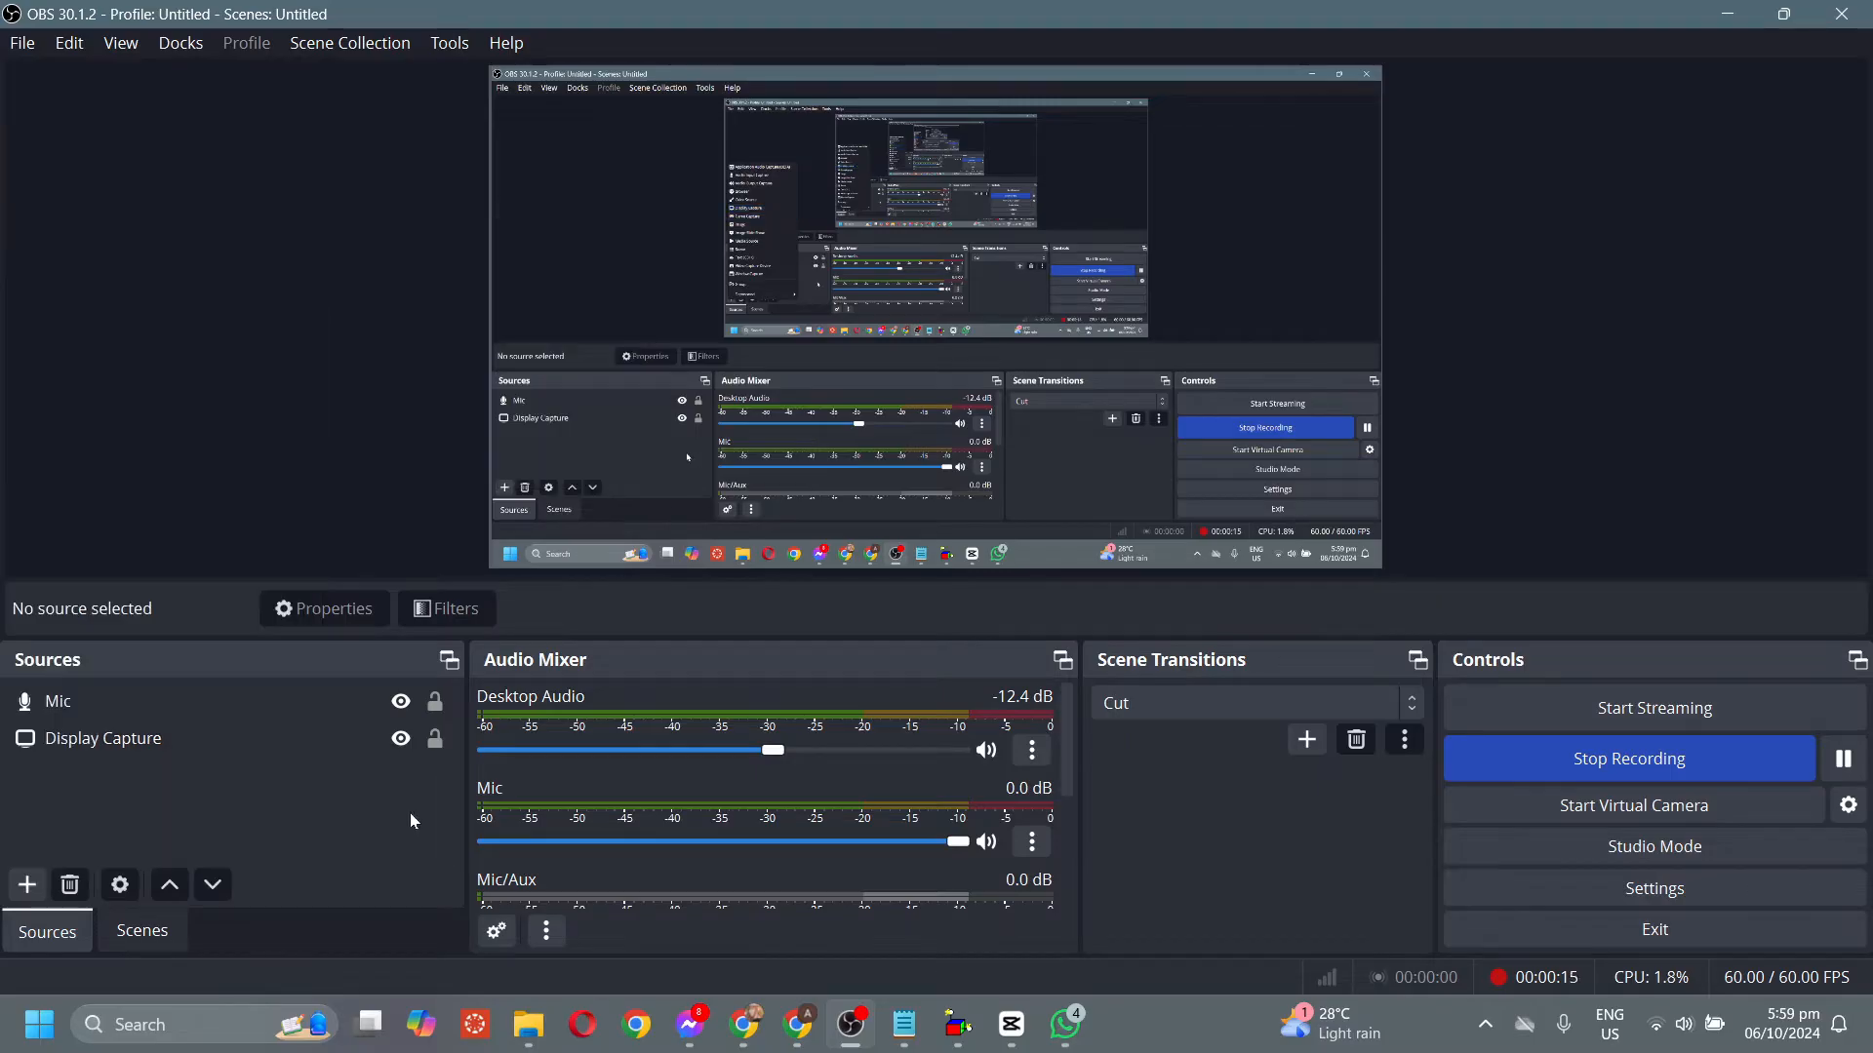
- Add a new scene and name it 'virtual camera' in the Add Scene dialog
left_click(140, 931)
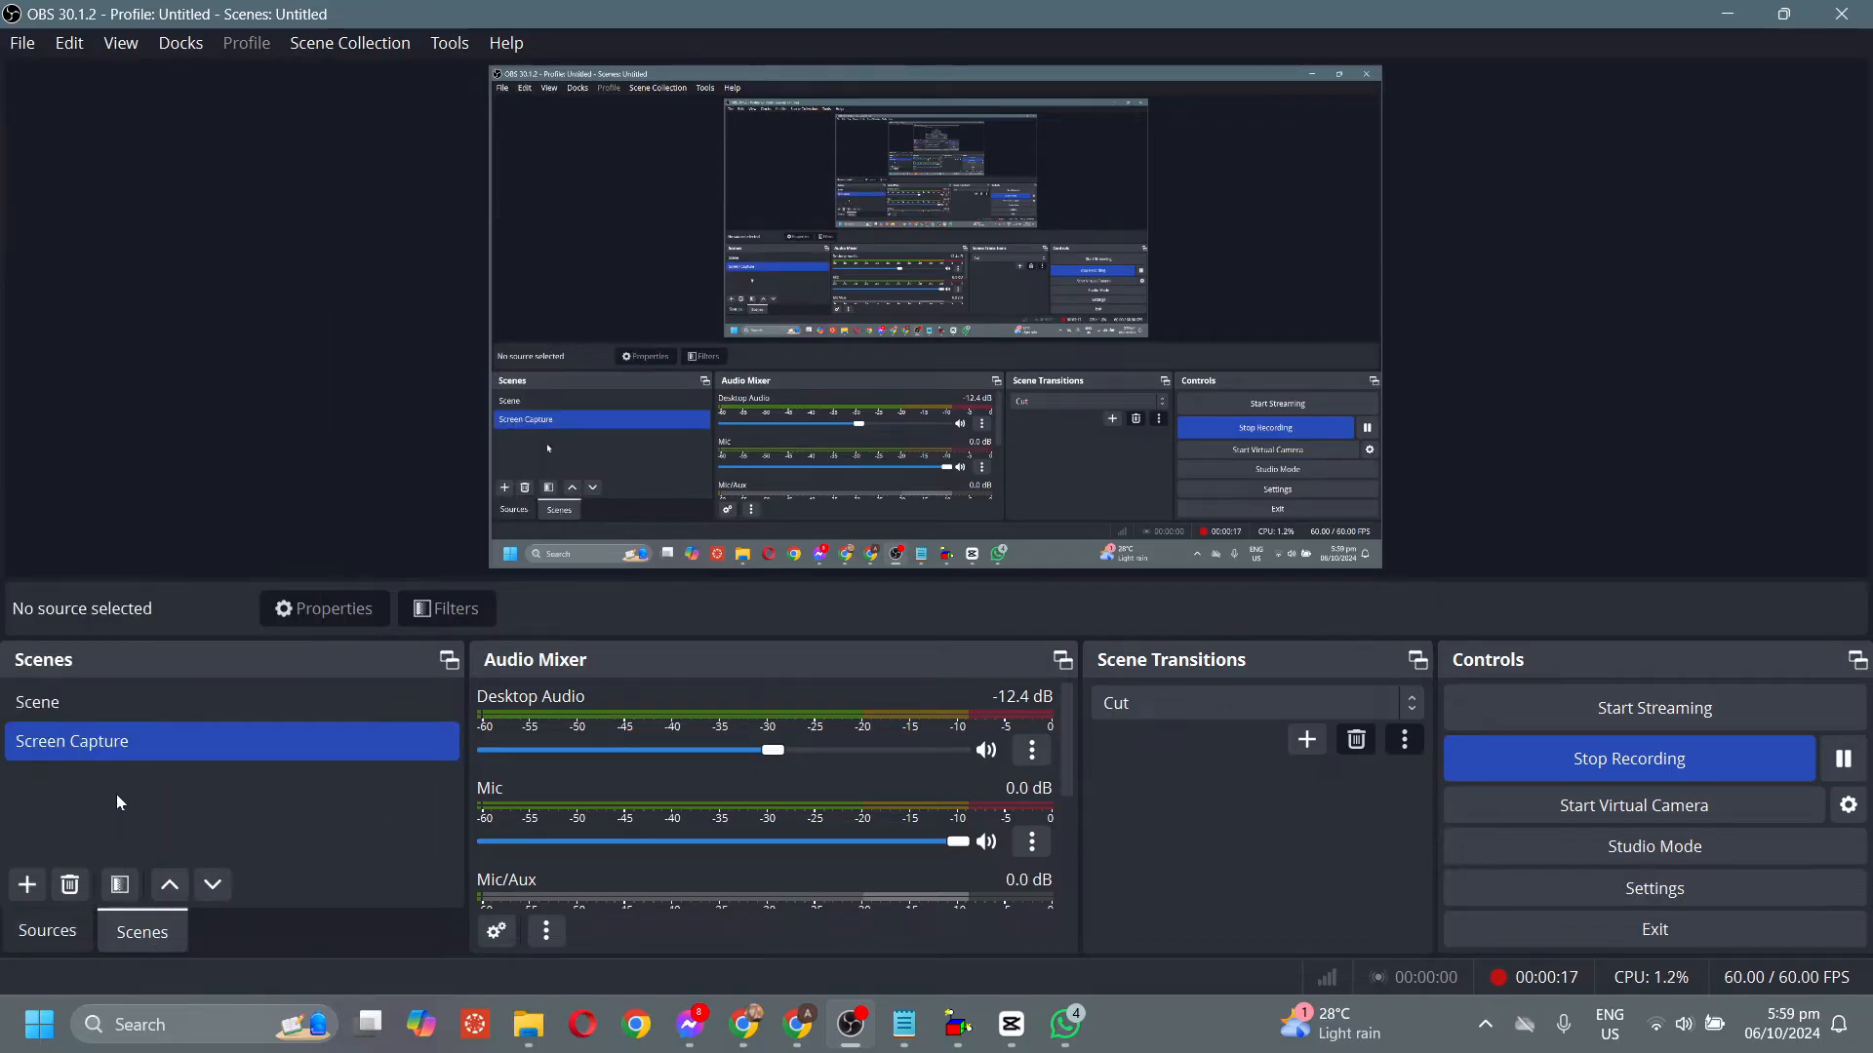
left_click(27, 886)
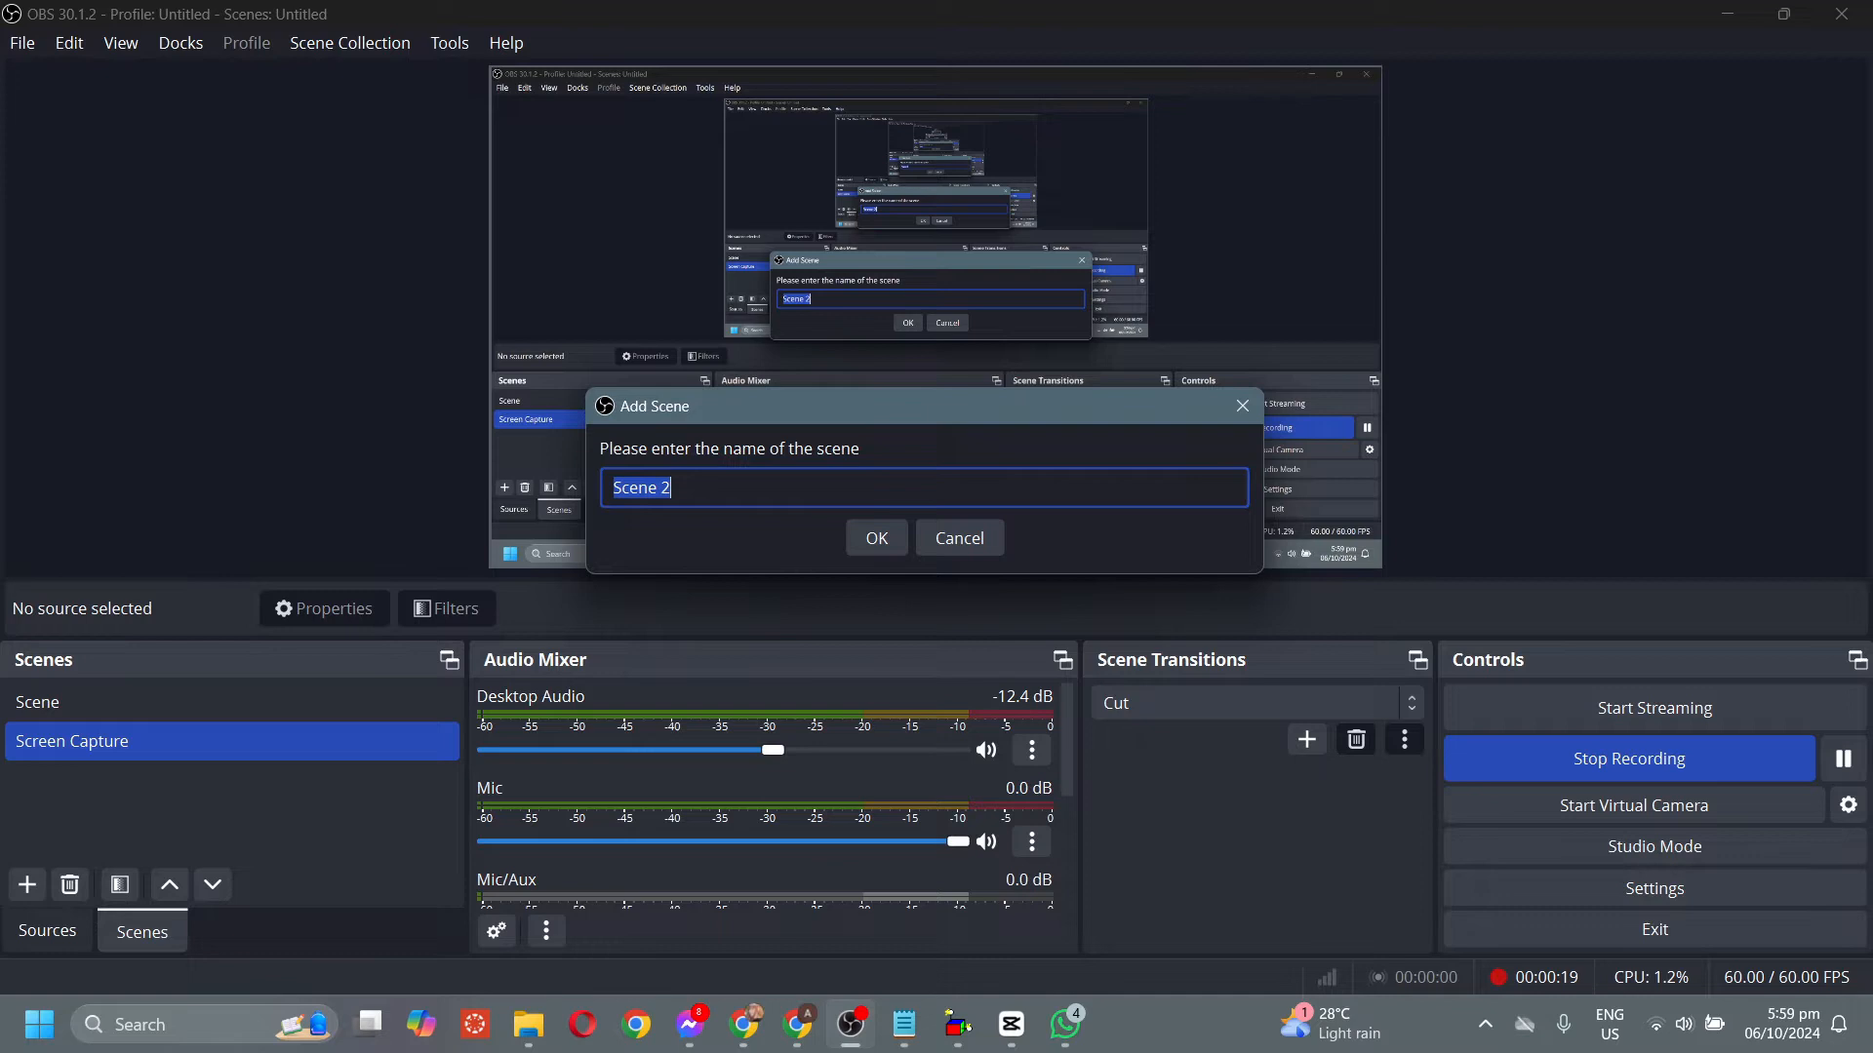
type("virtual camer")
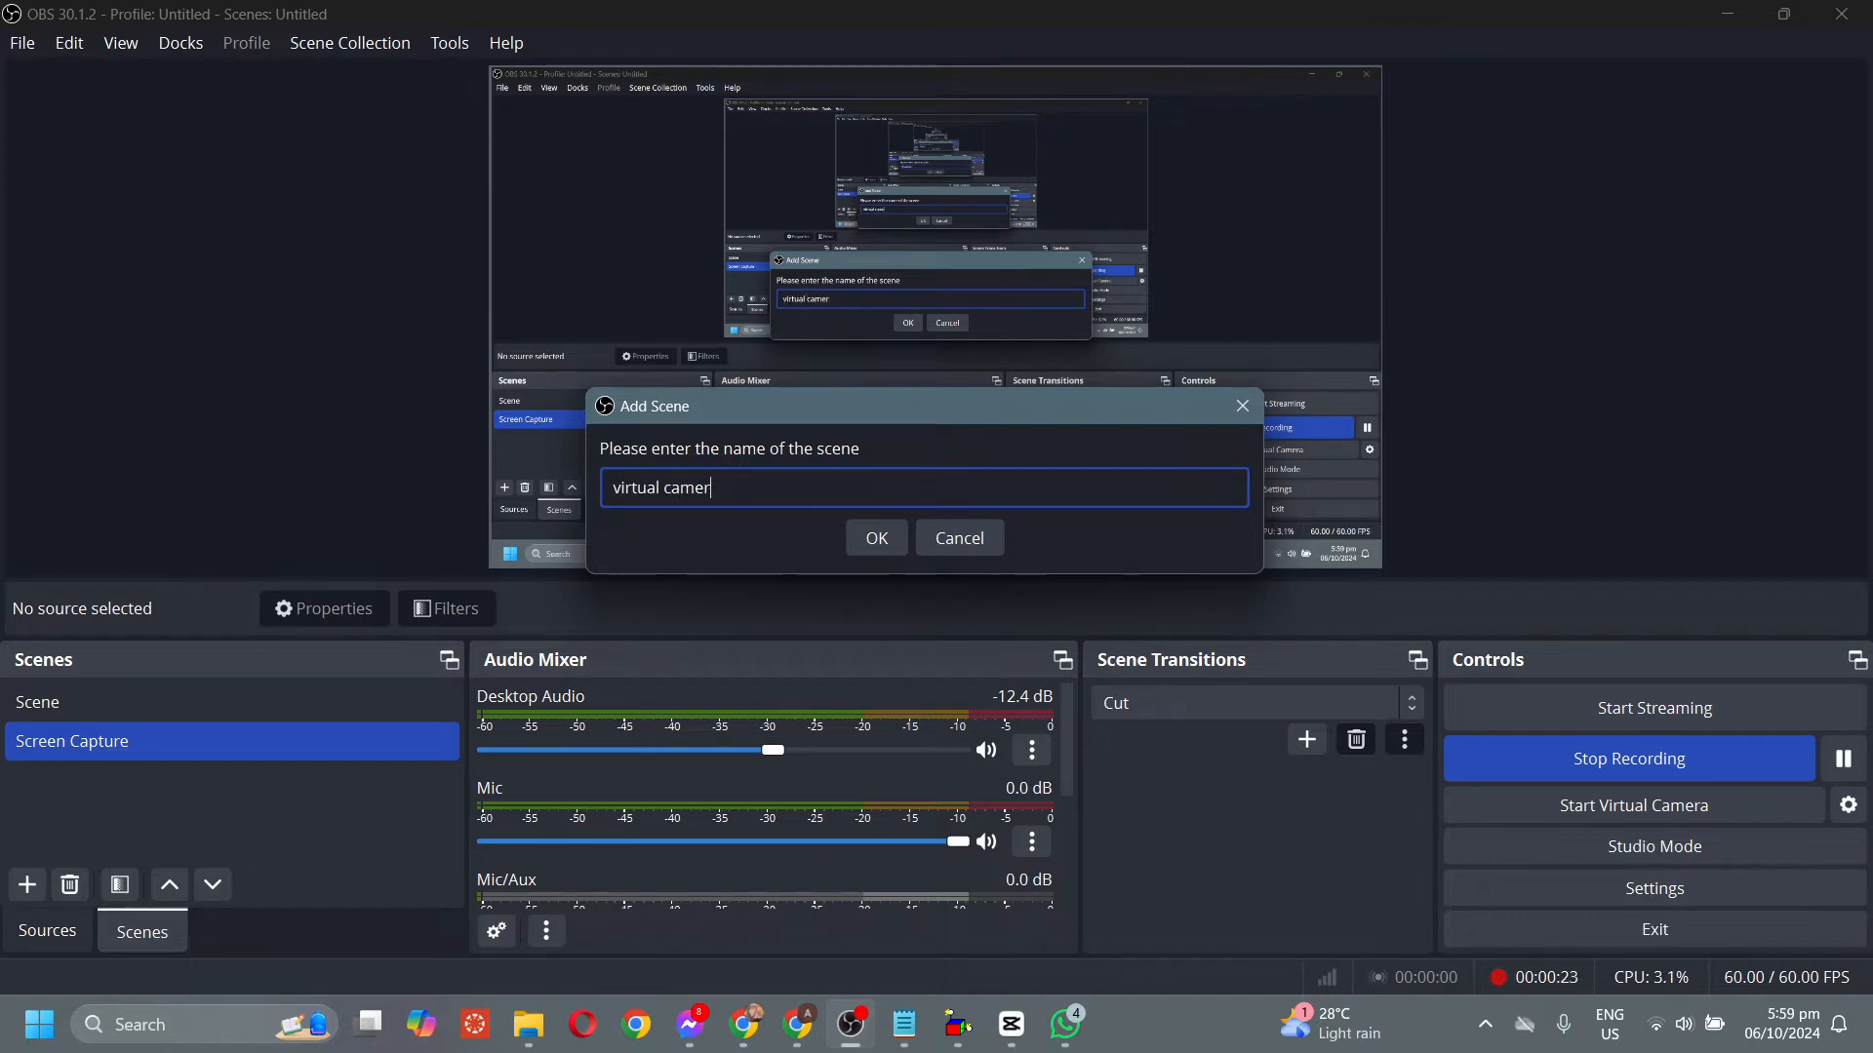
type("a")
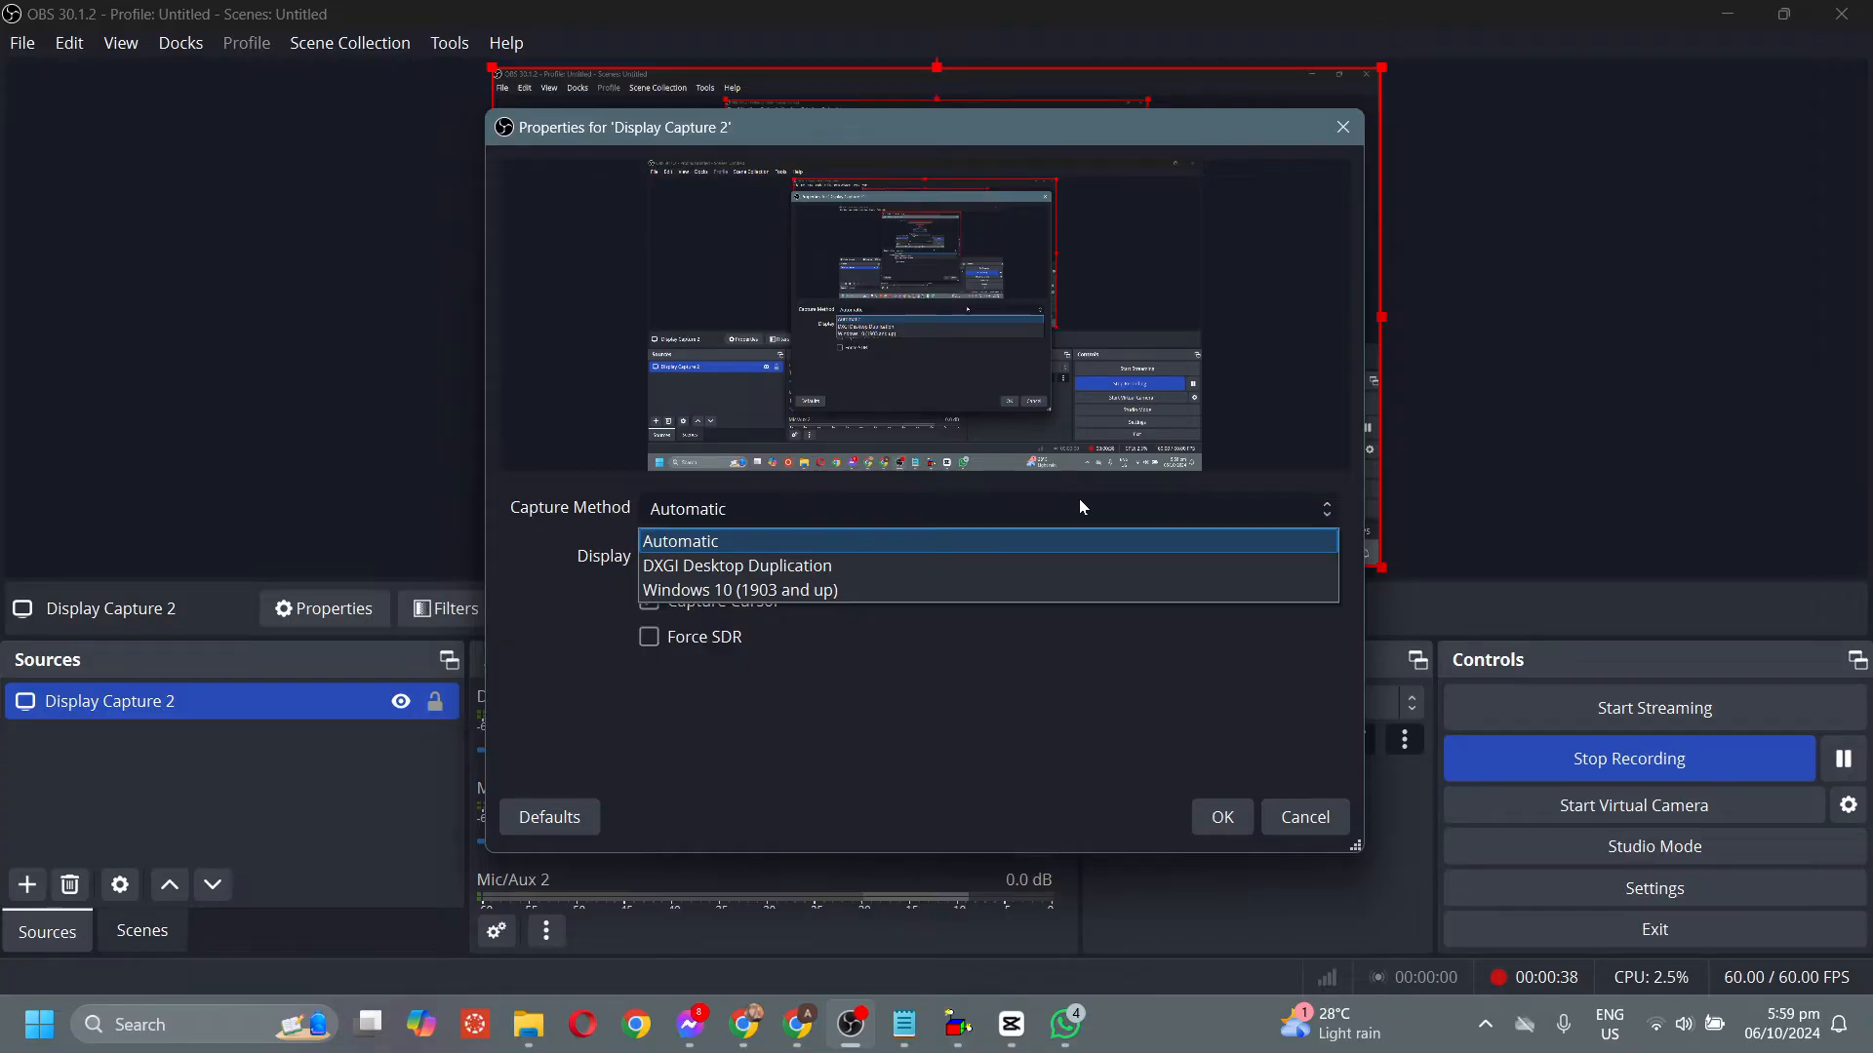
- Set Display Capture 2 to Automatic capture of the 1920x1080 primary monitor and confirm
left_click(679, 543)
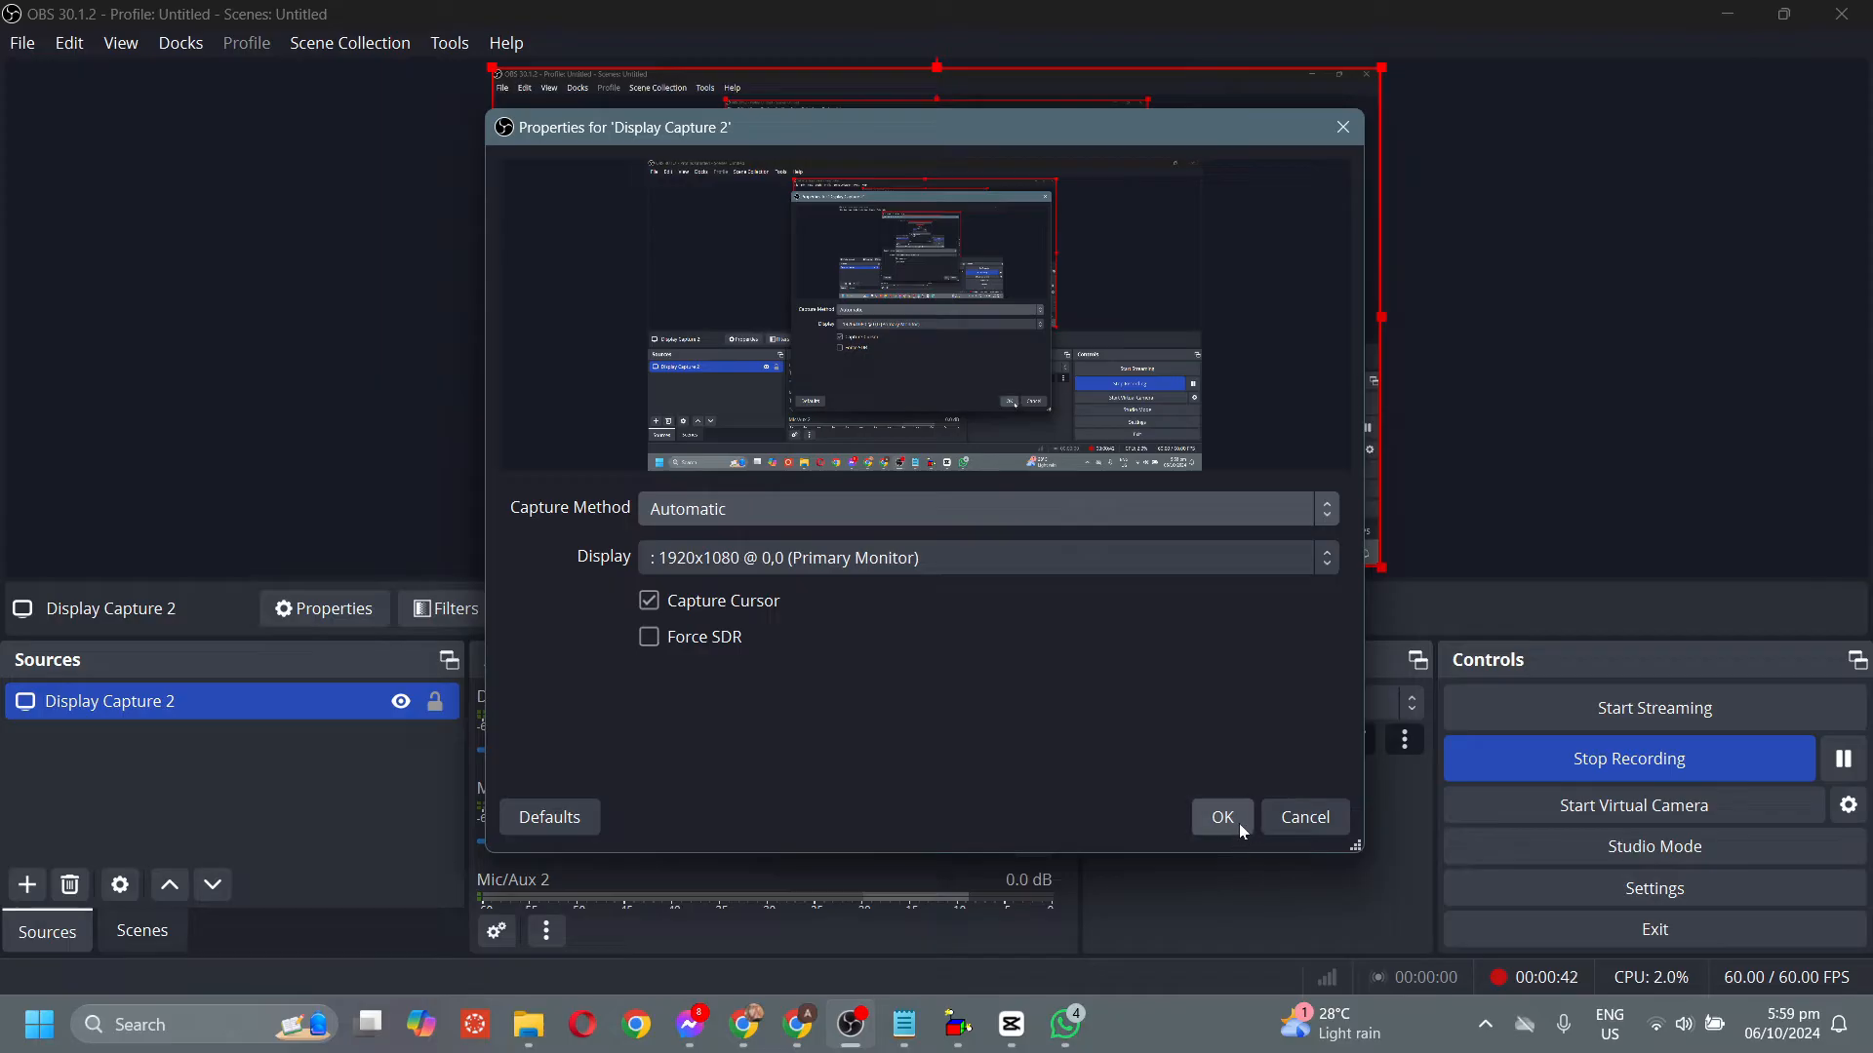
left_click(1221, 817)
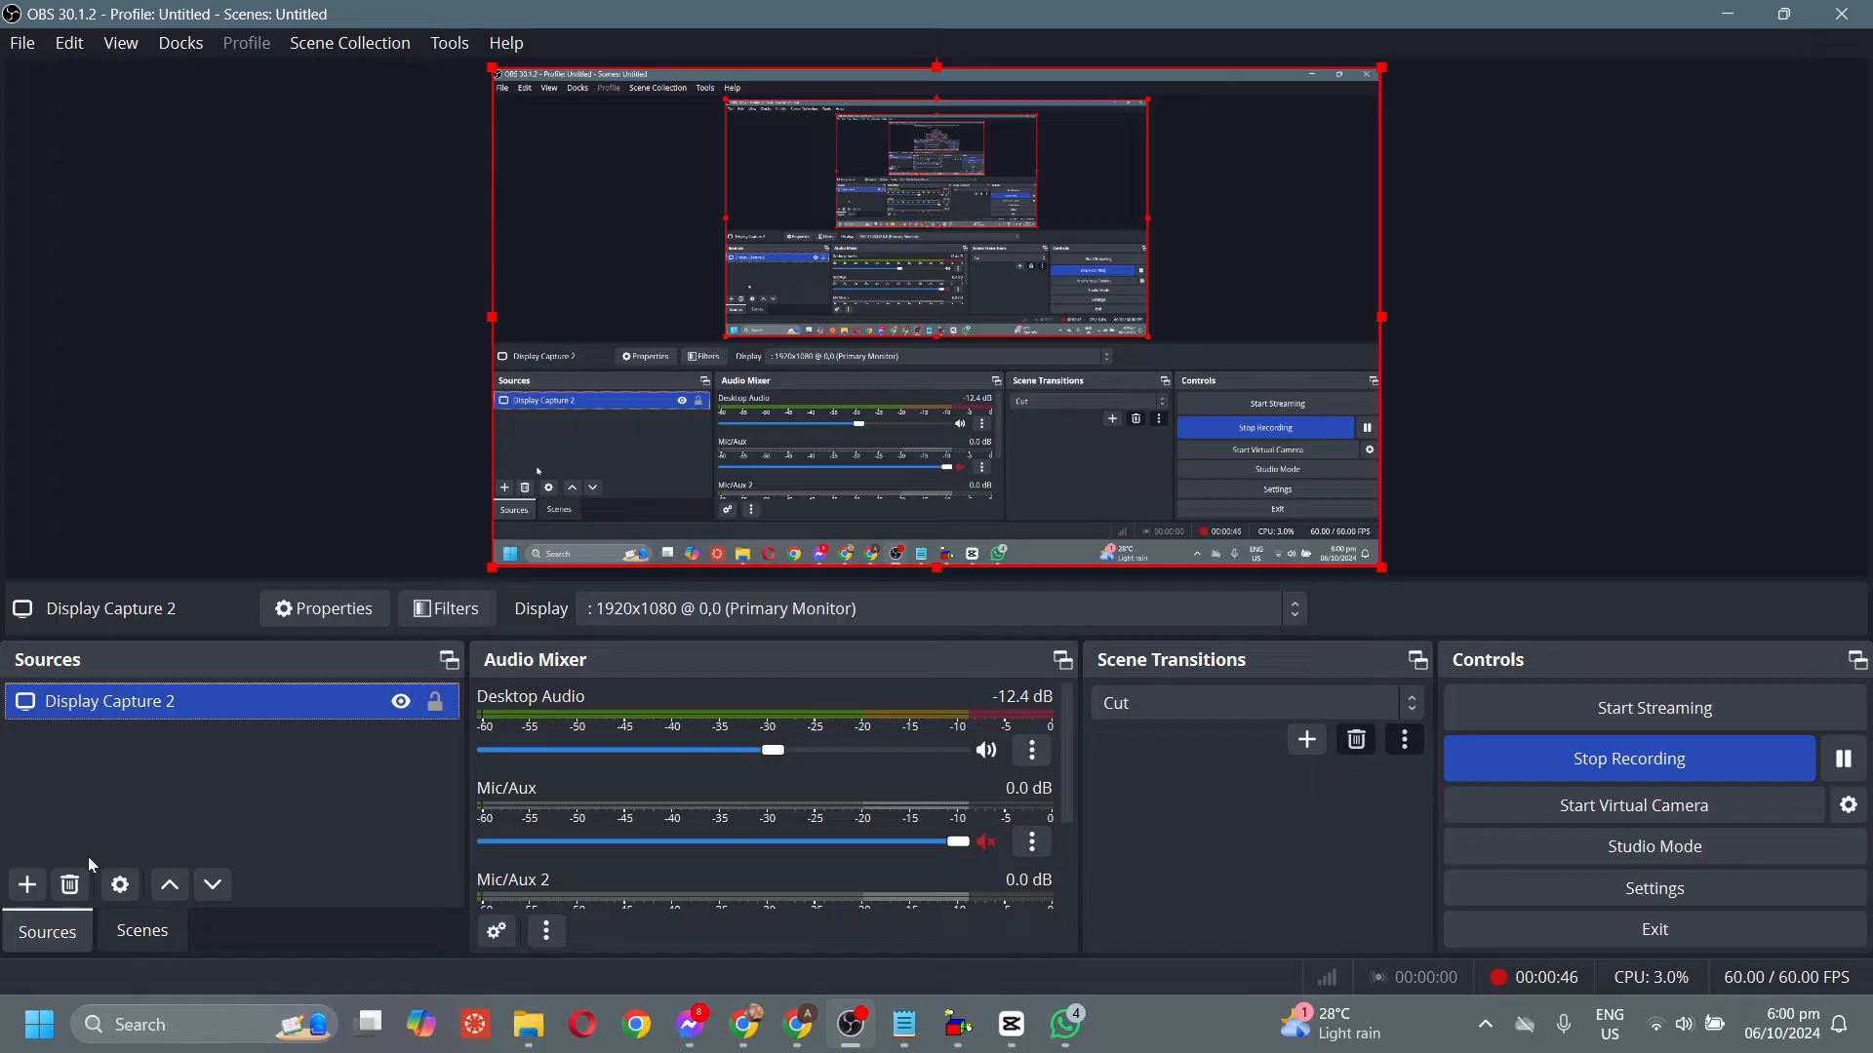
left_click(27, 886)
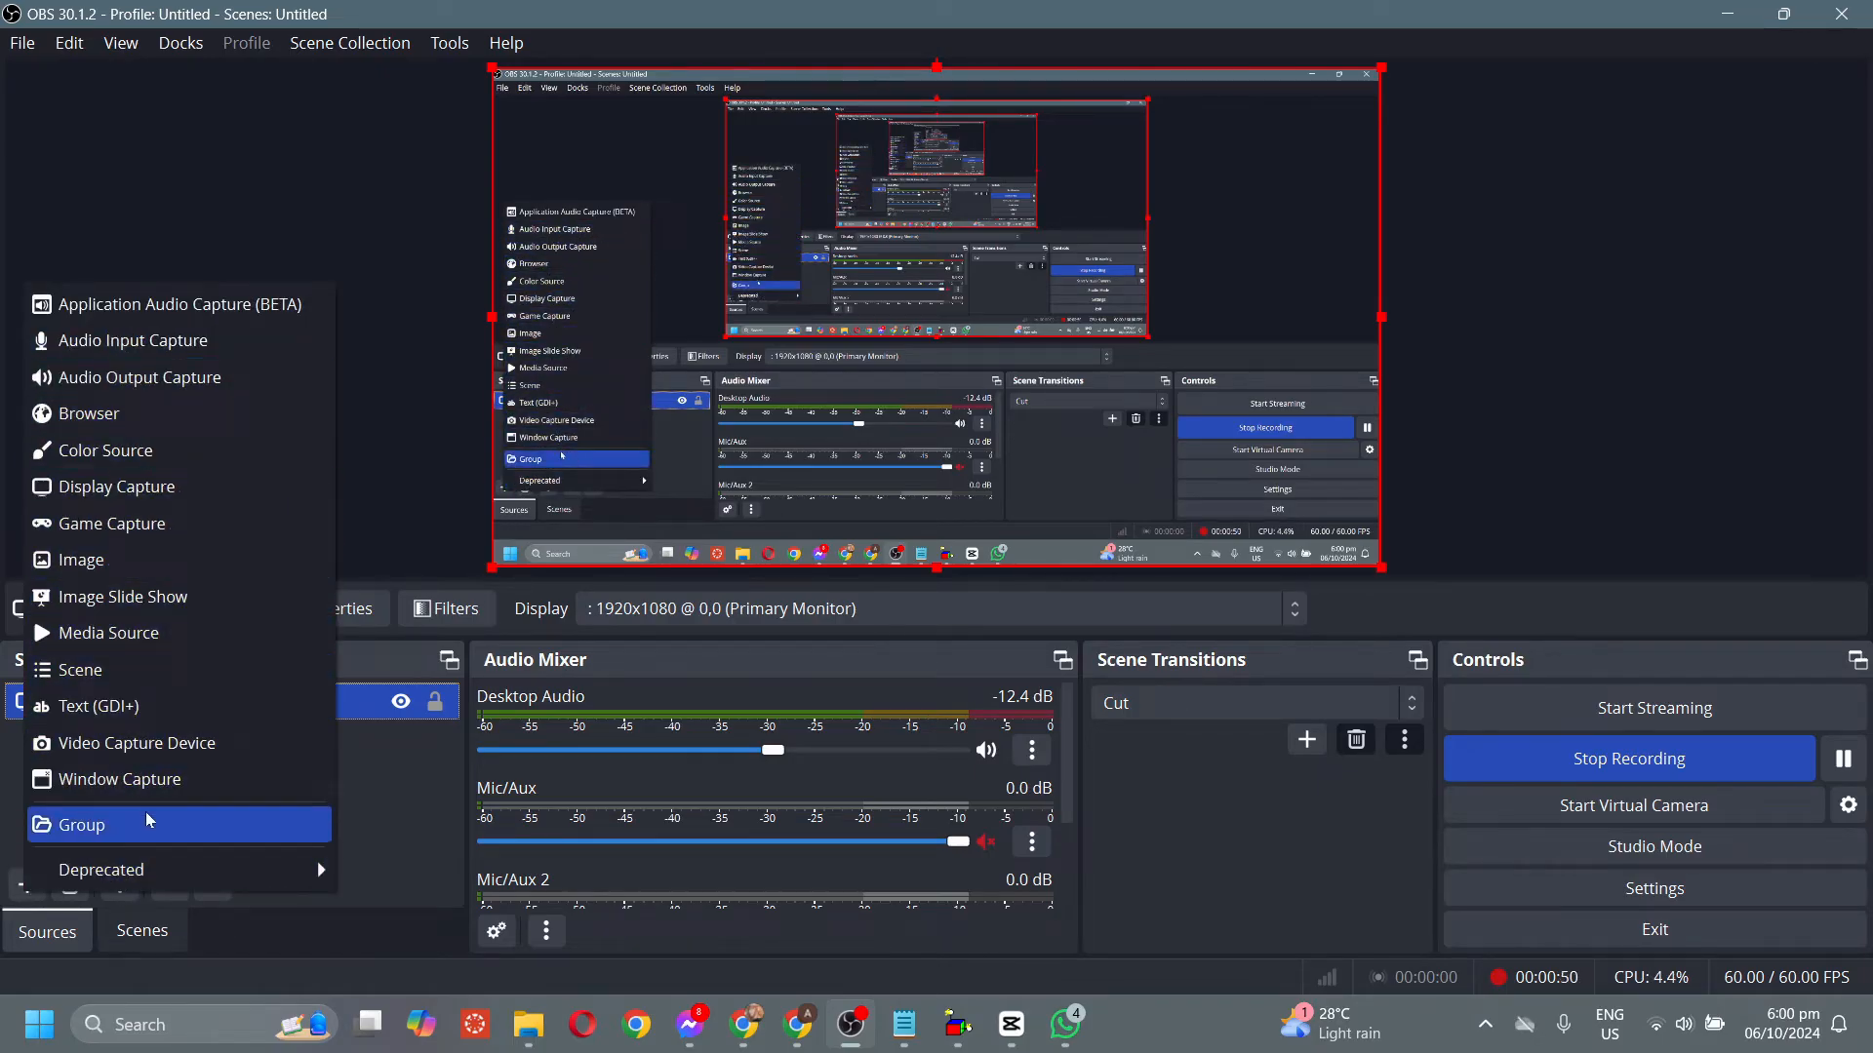
mouse_move(168, 781)
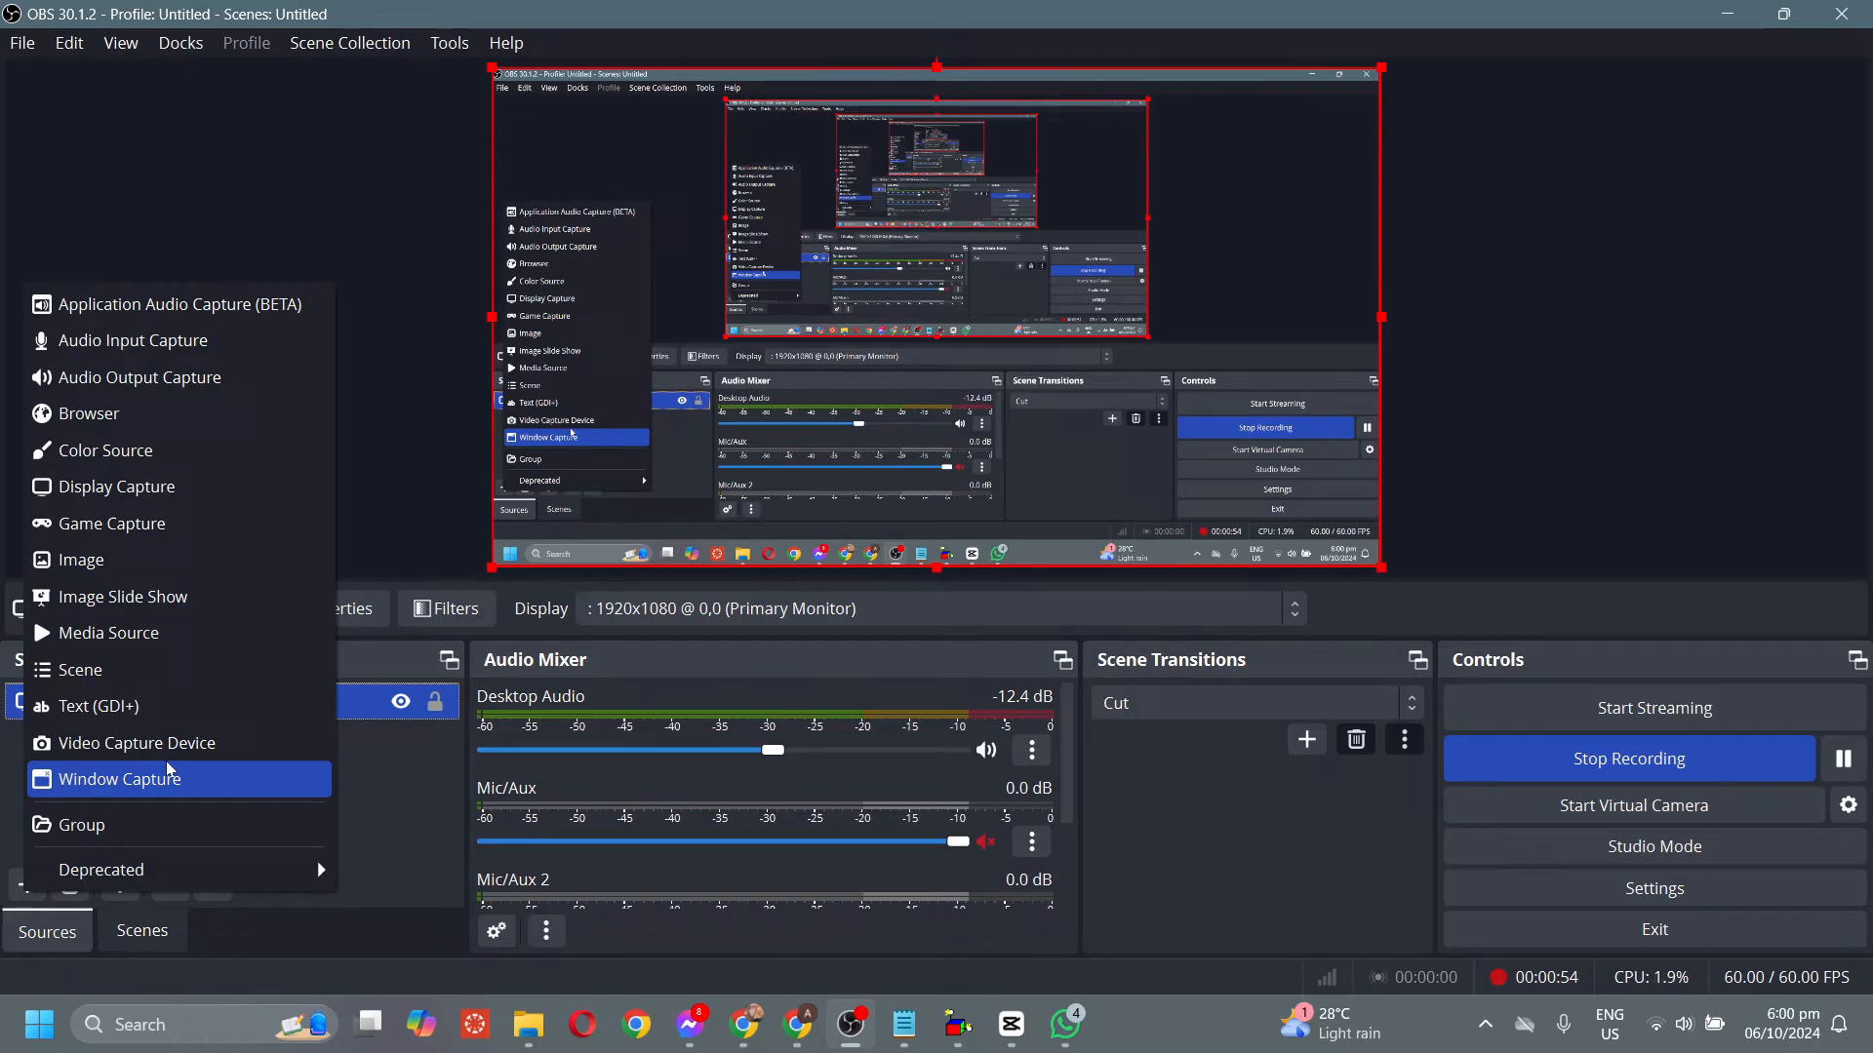
- Add a Video Capture Device source using the HP TrueVision HD Camera webcam
left_click(137, 743)
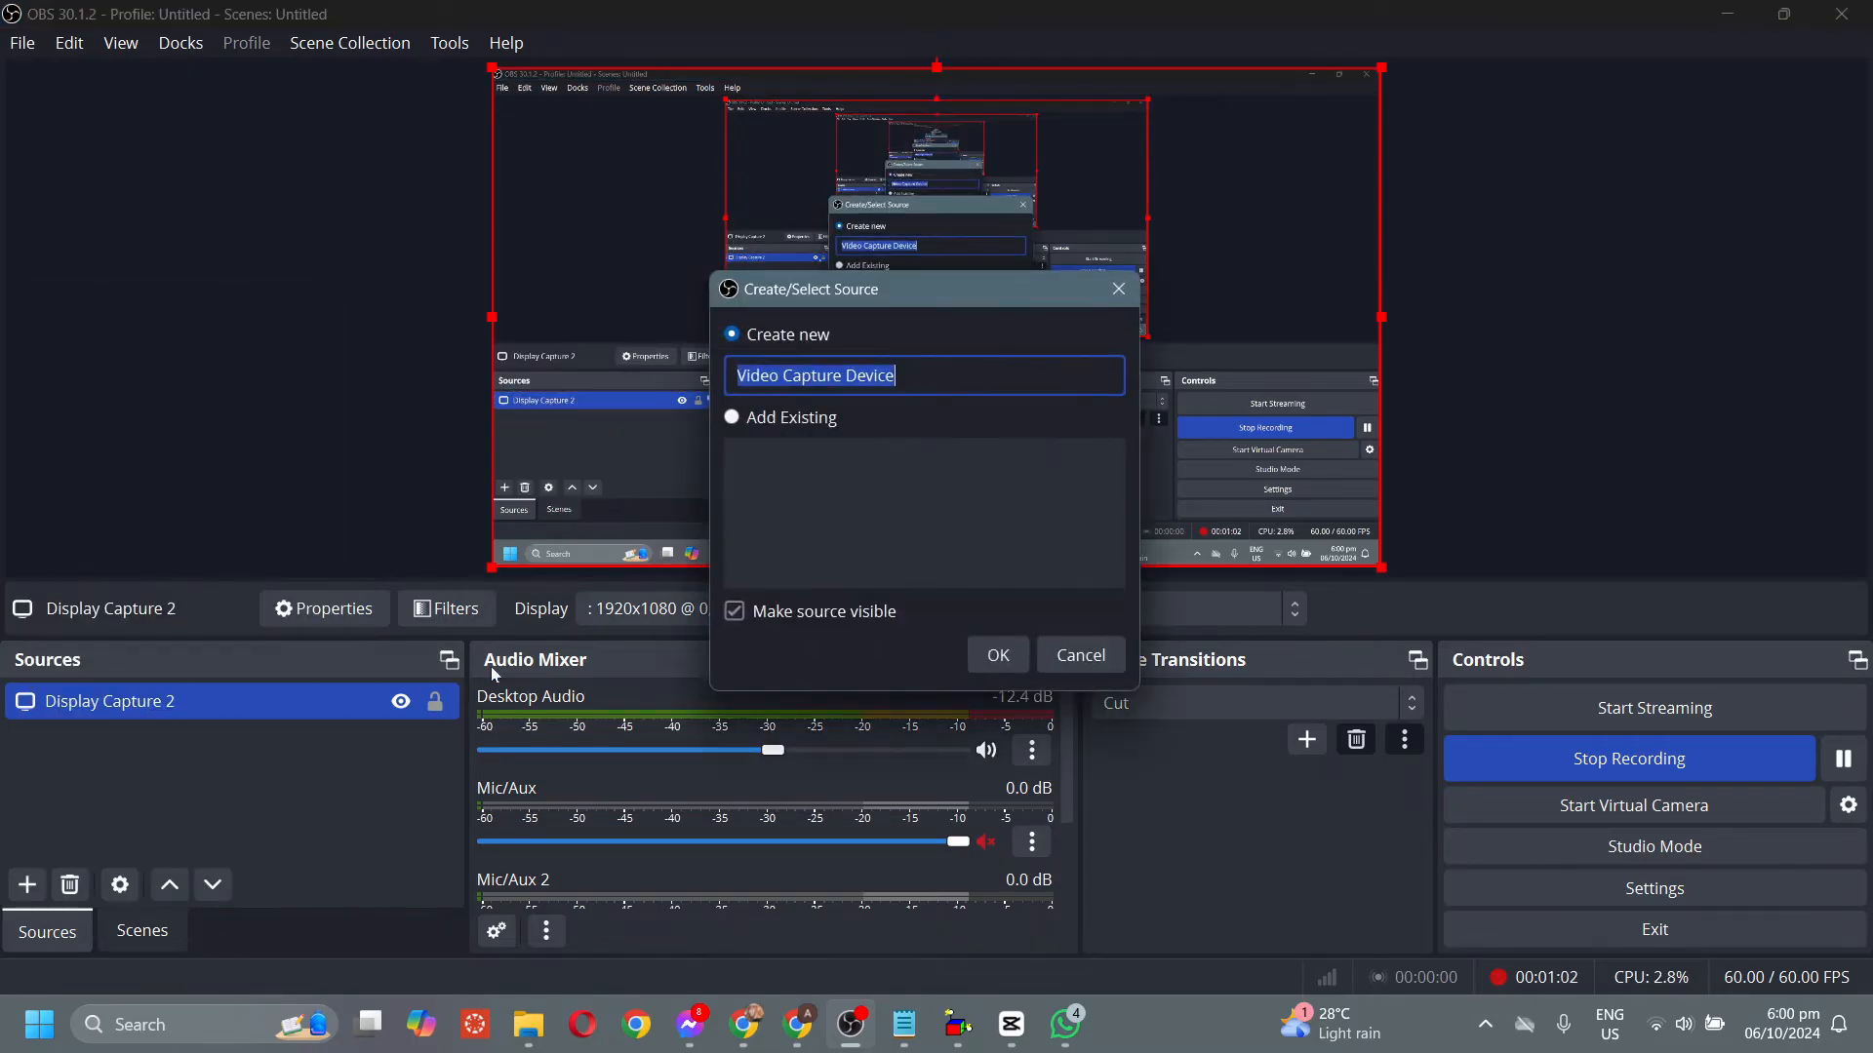
left_click(997, 656)
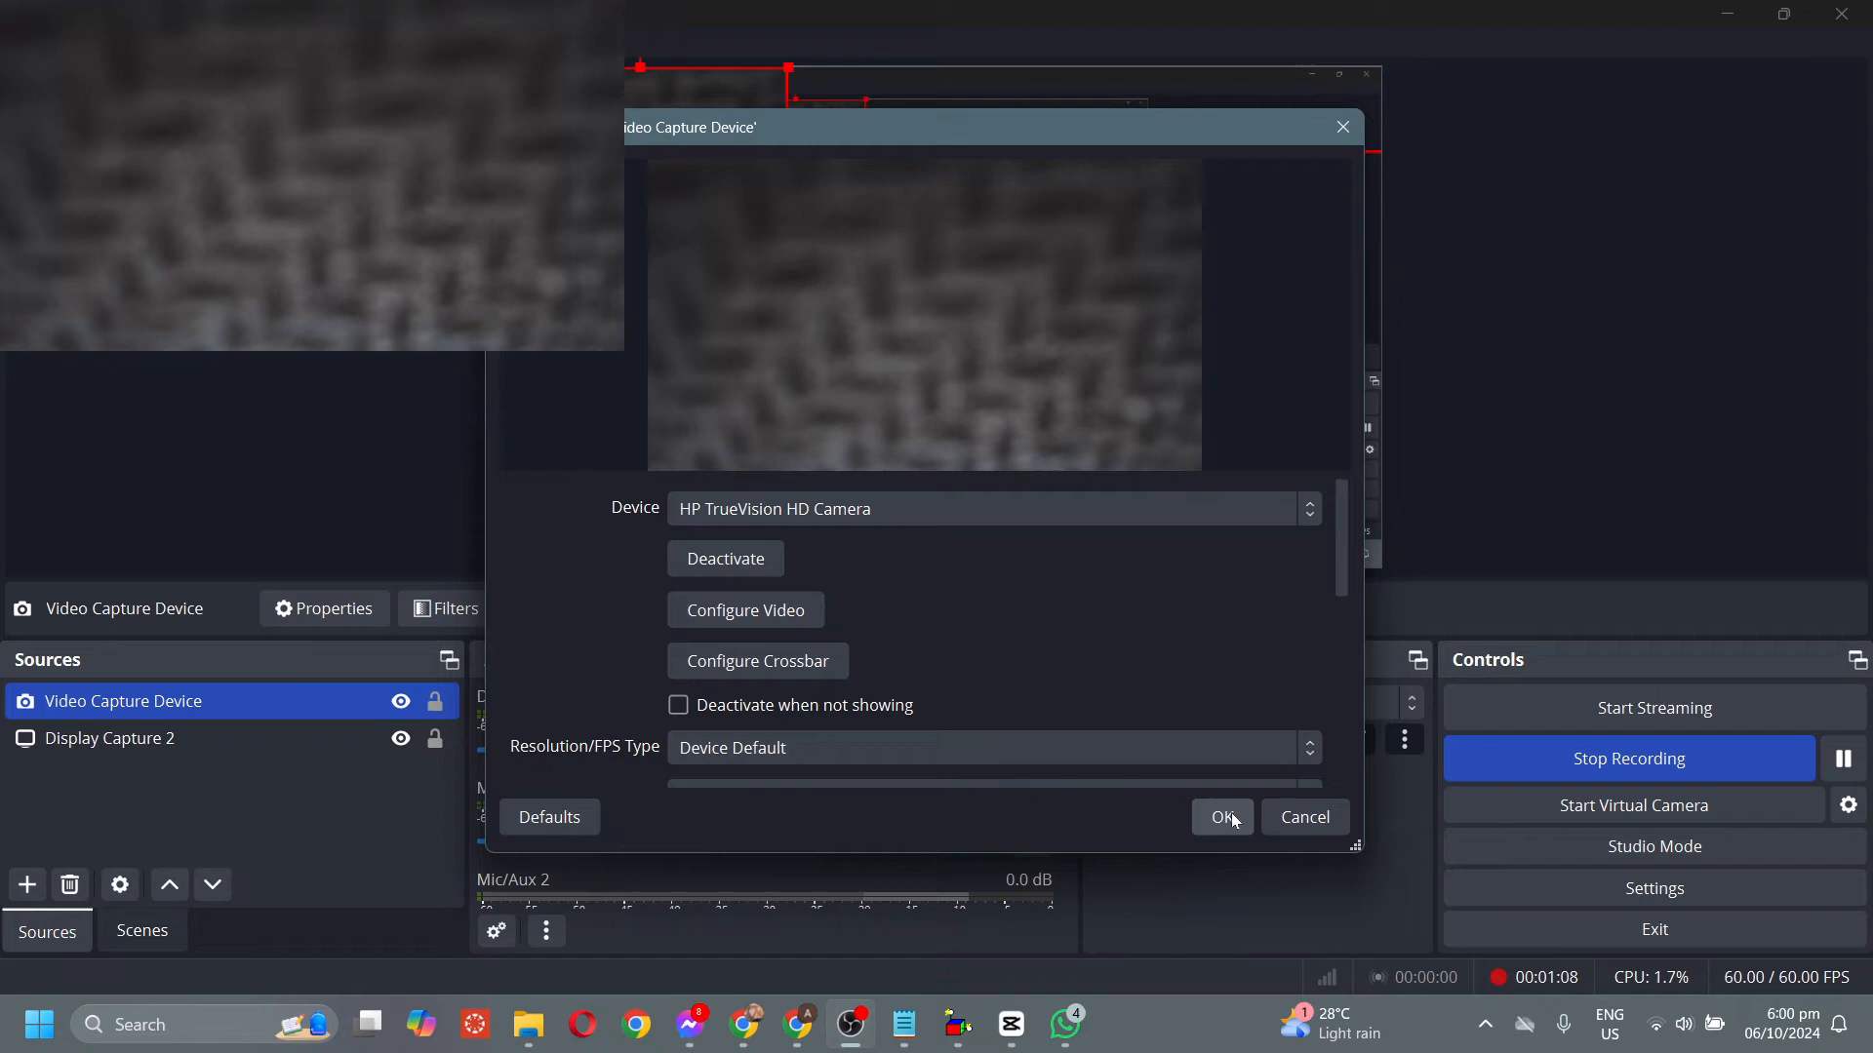
left_click(1221, 818)
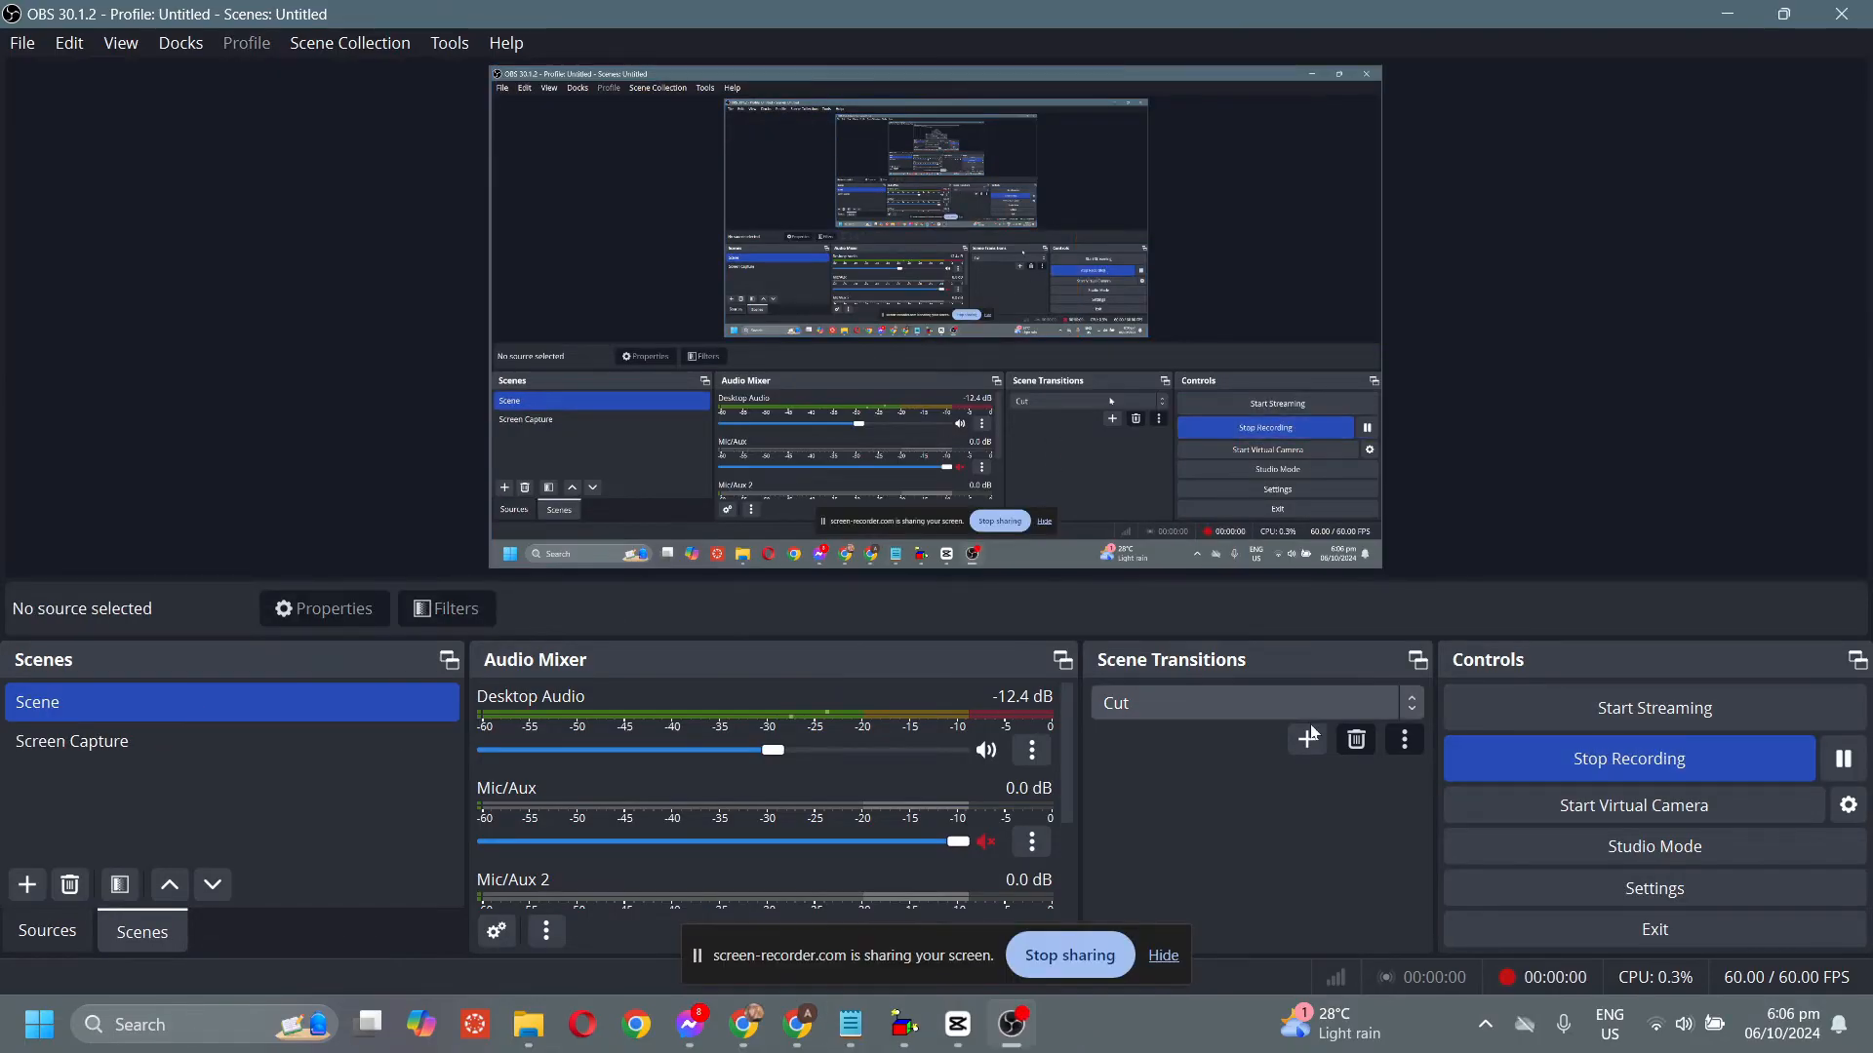
- Start the OBS virtual camera so the scene streams as a webcam
left_click(1635, 803)
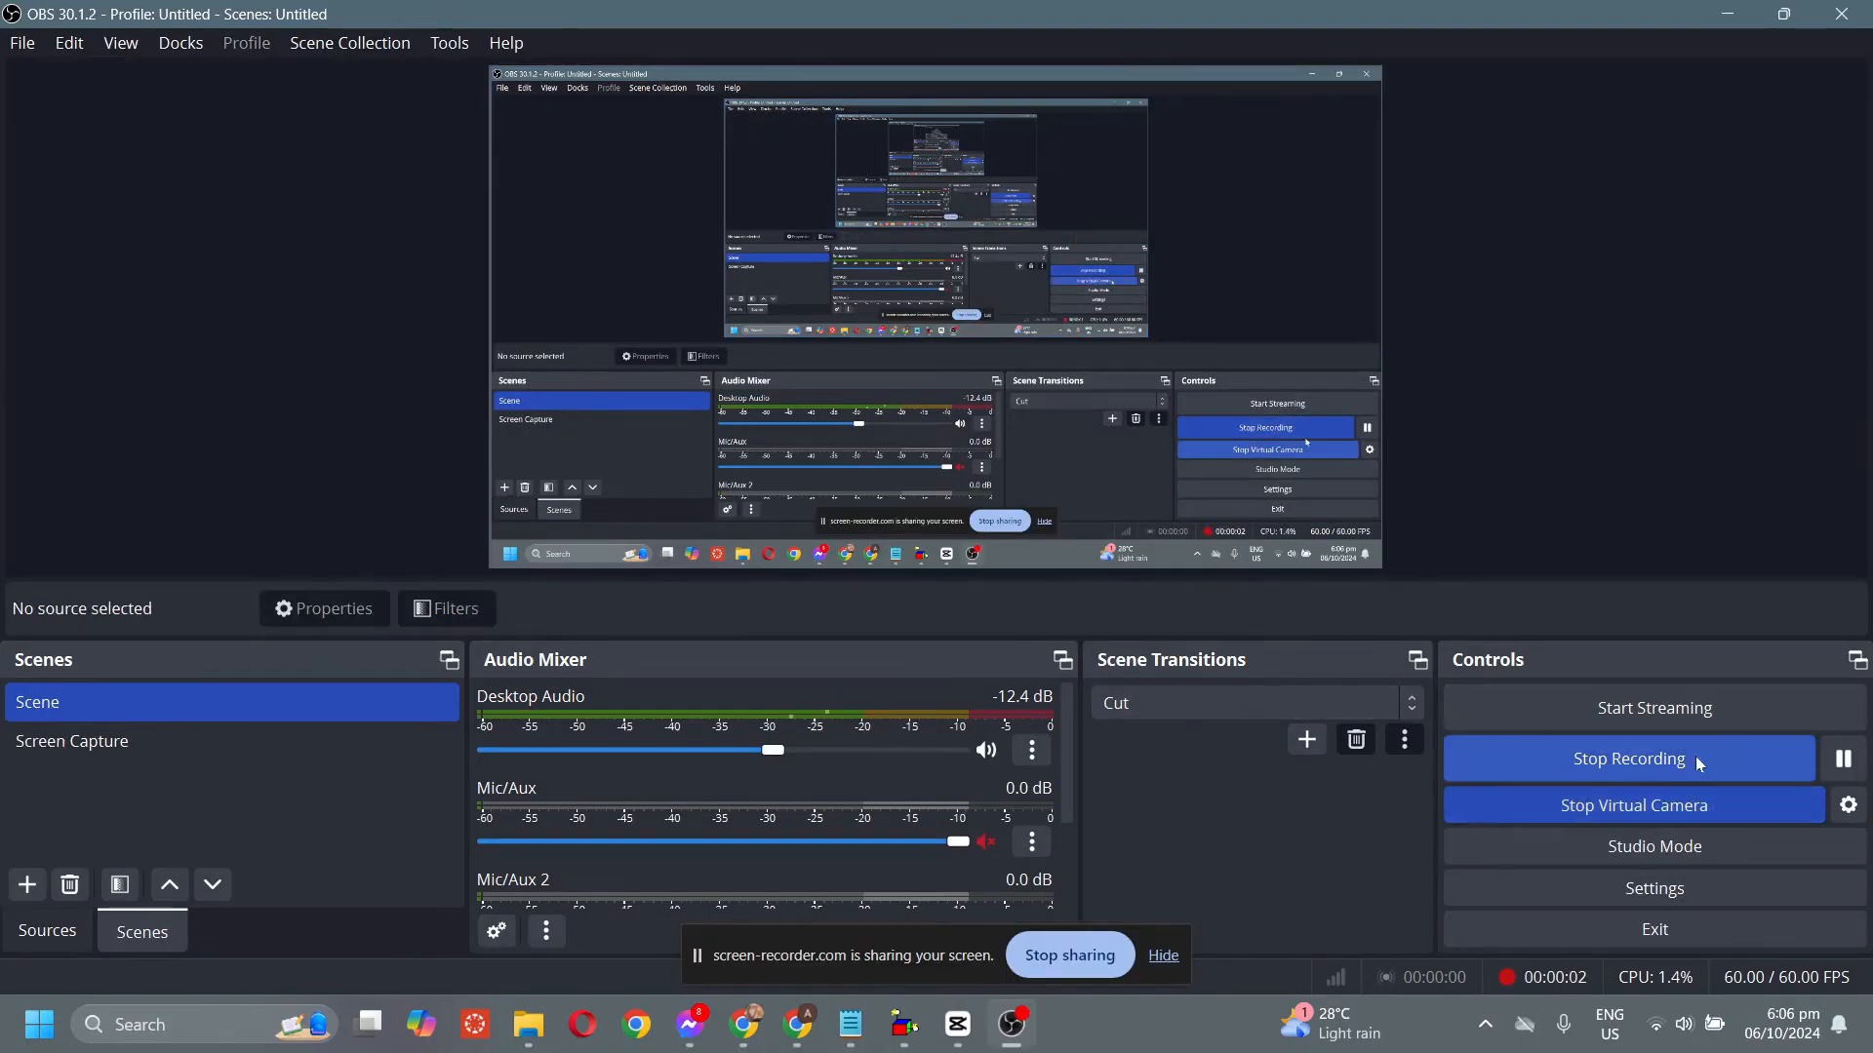
mouse_move(1096, 1030)
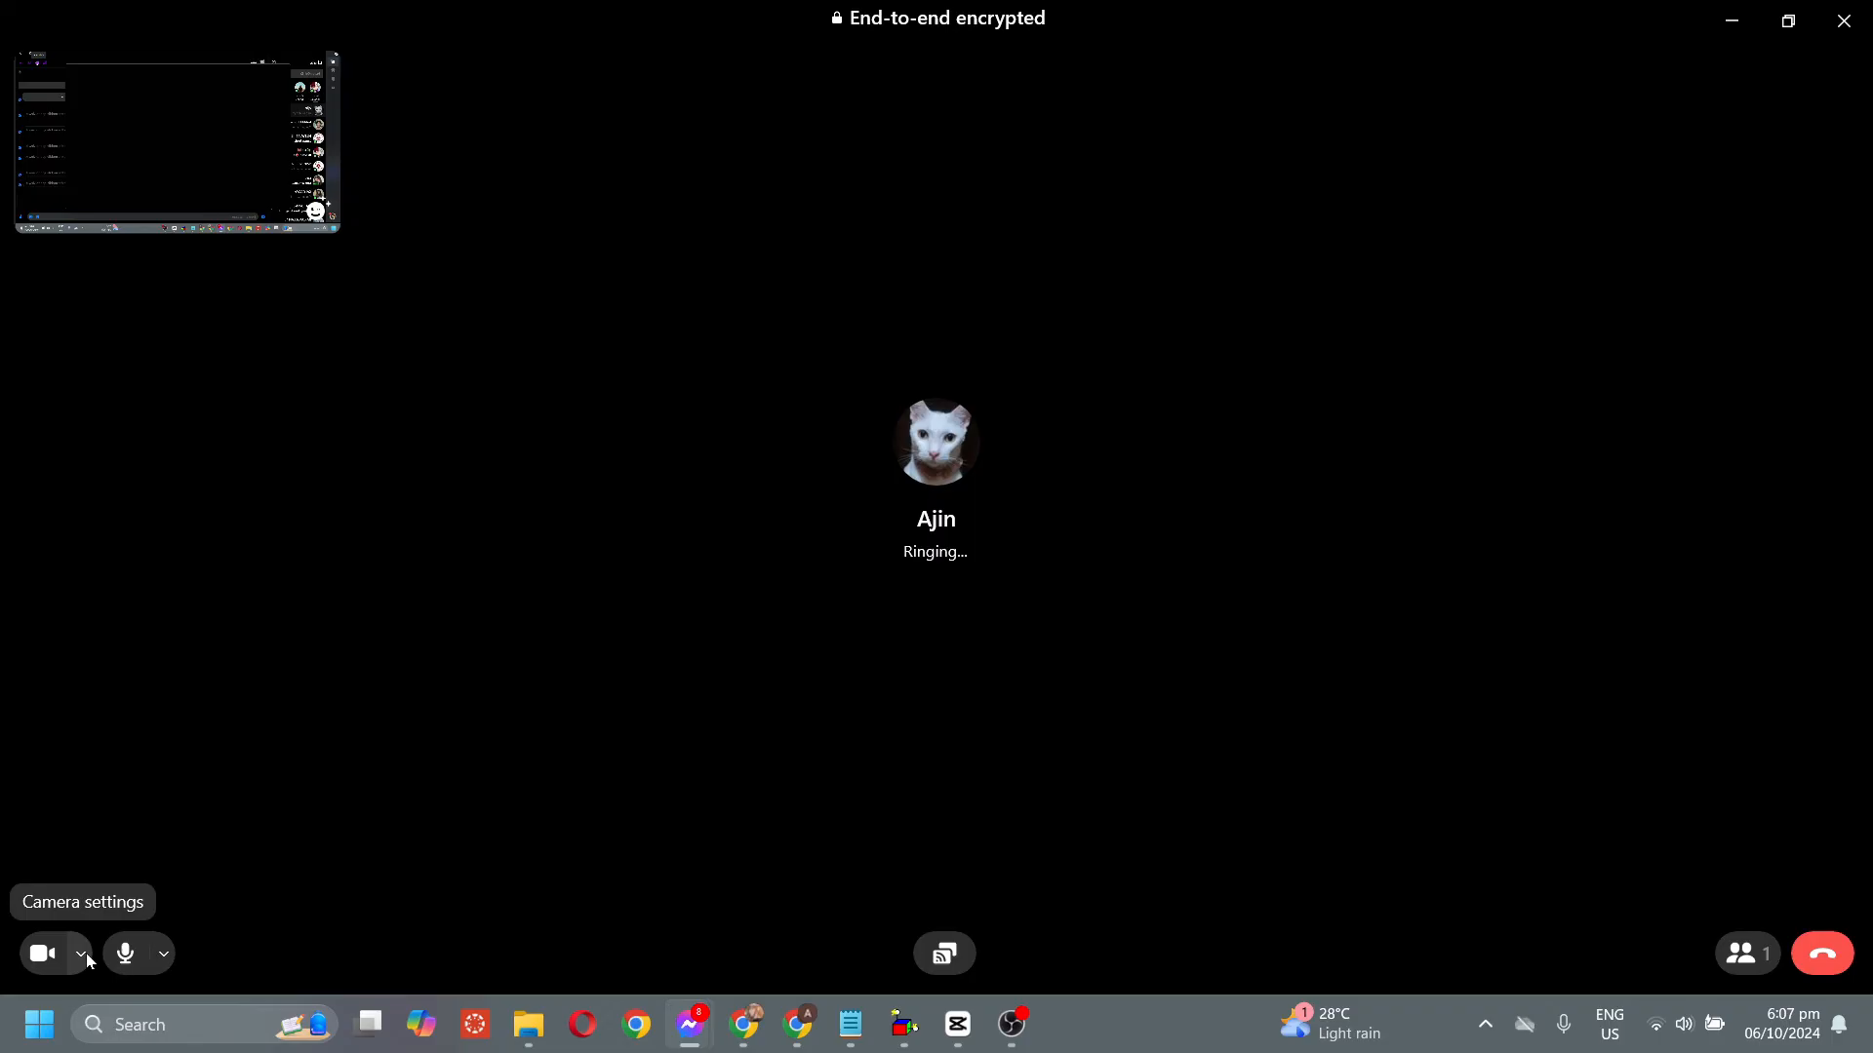
- Select OBS Virtual Camera as the camera for the ringing Messenger video call
left_click(82, 954)
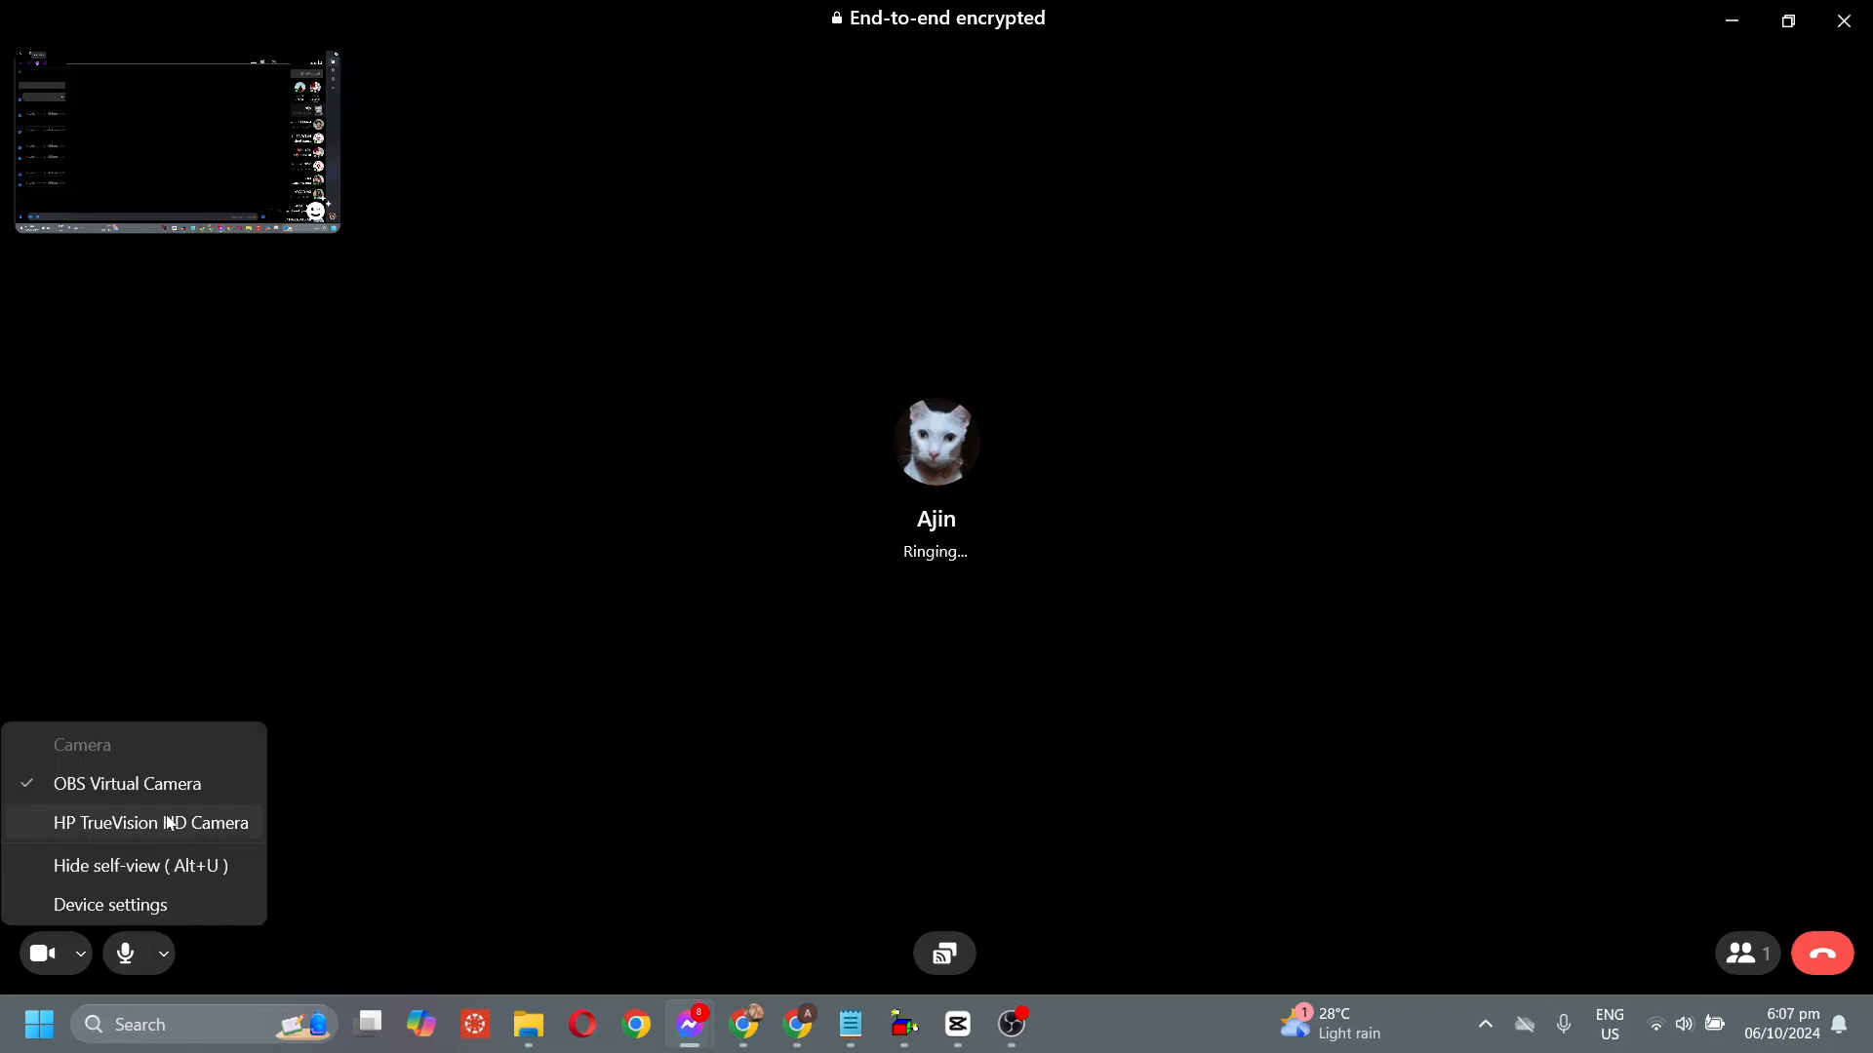
left_click(160, 187)
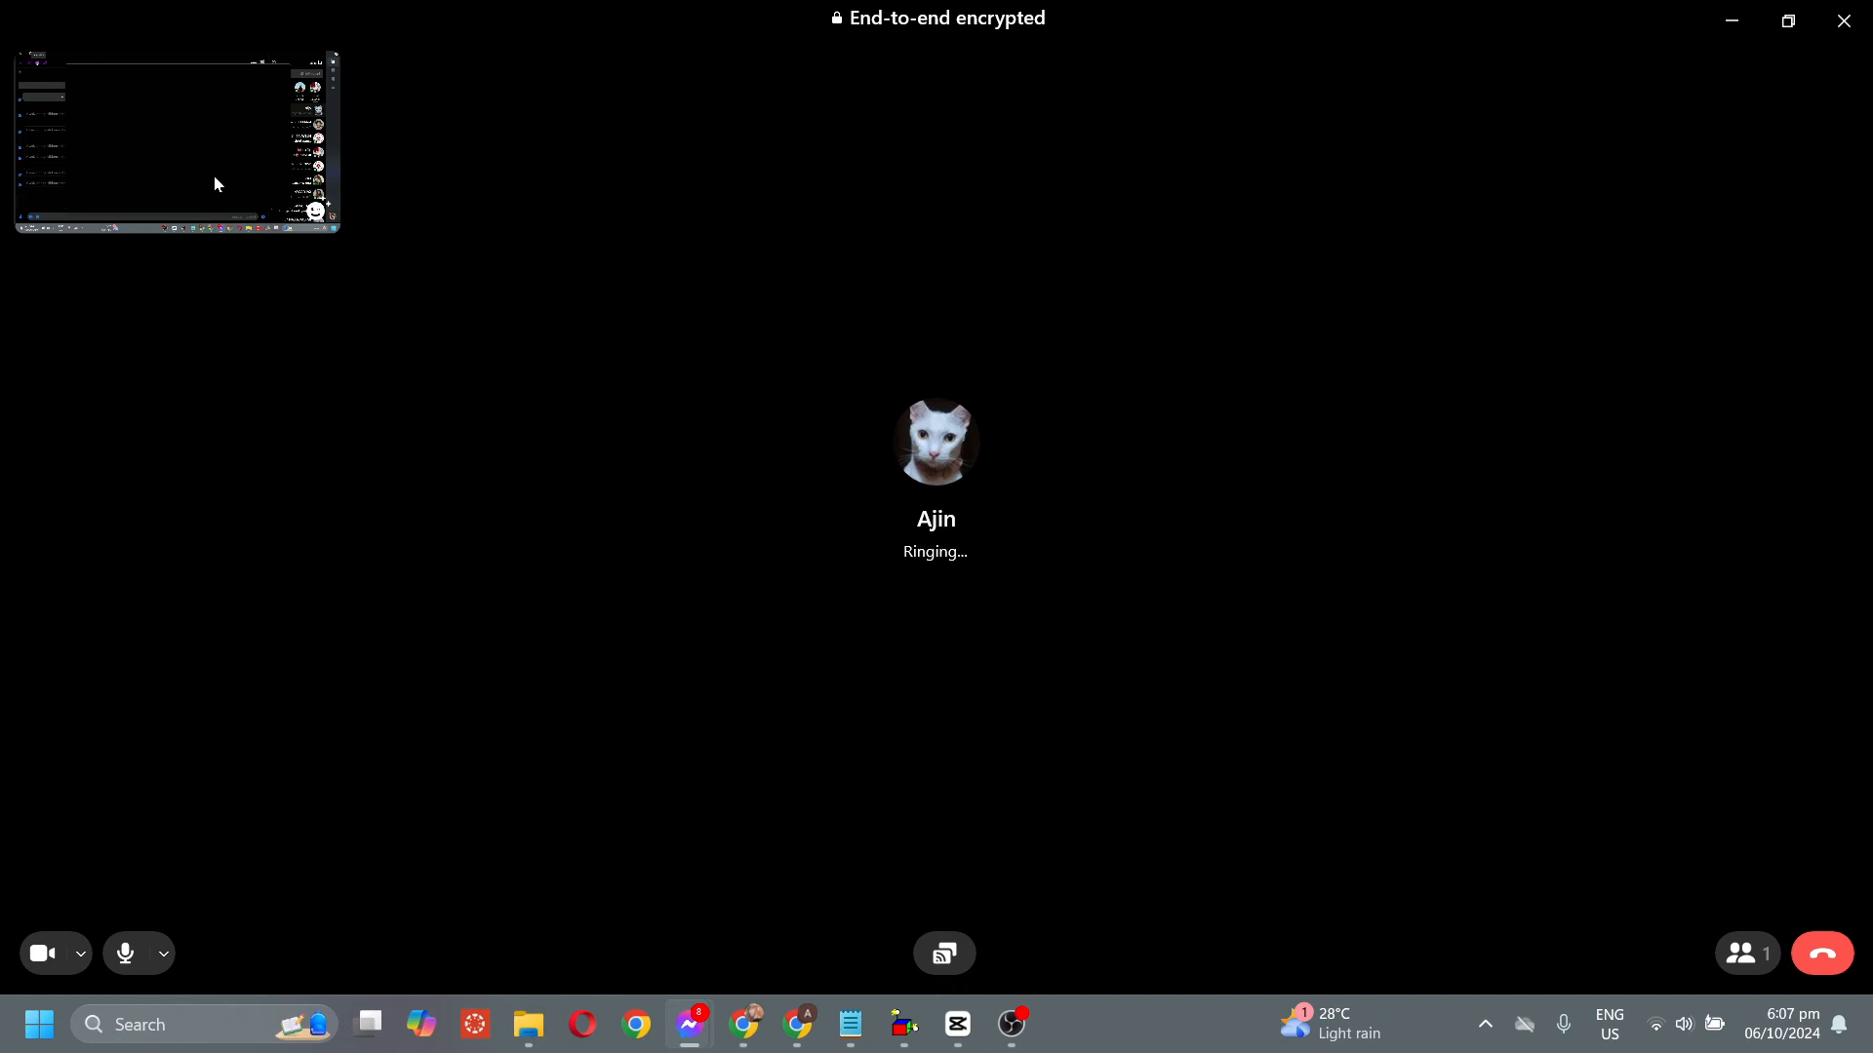
mouse_move(217, 148)
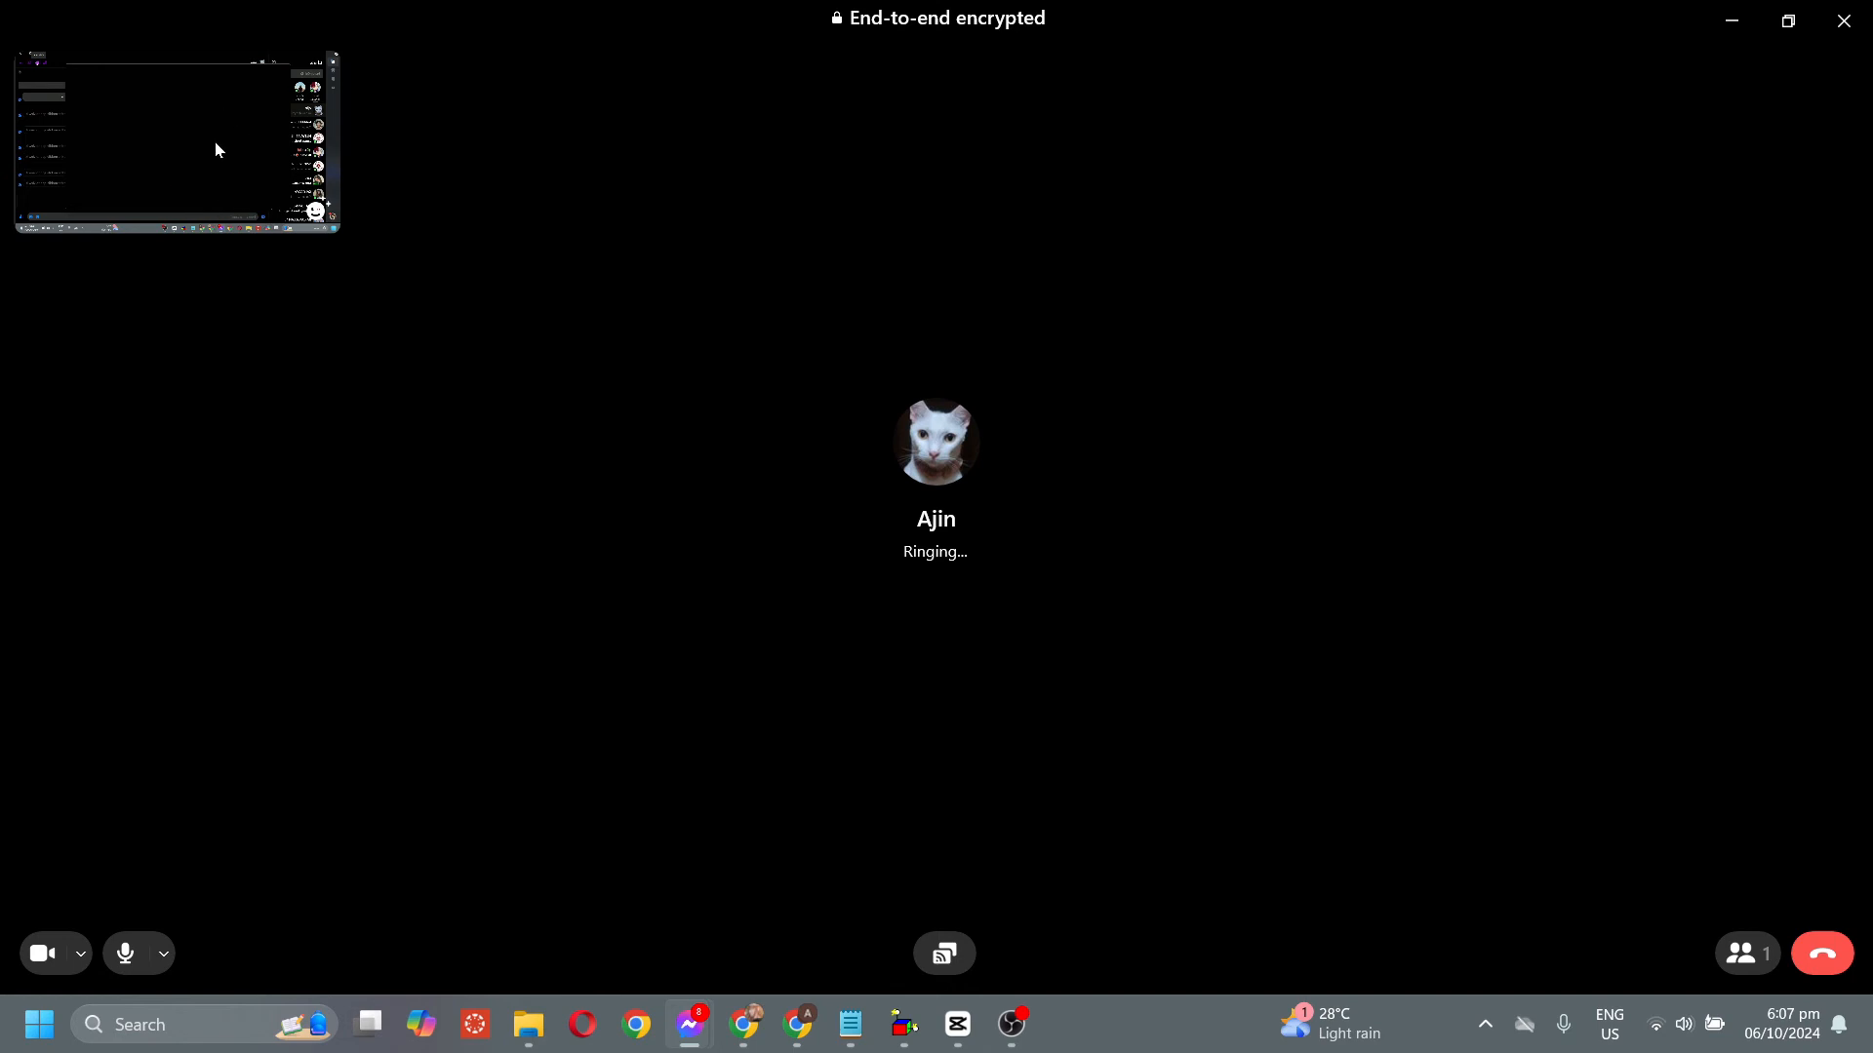
mouse_move(1245, 1003)
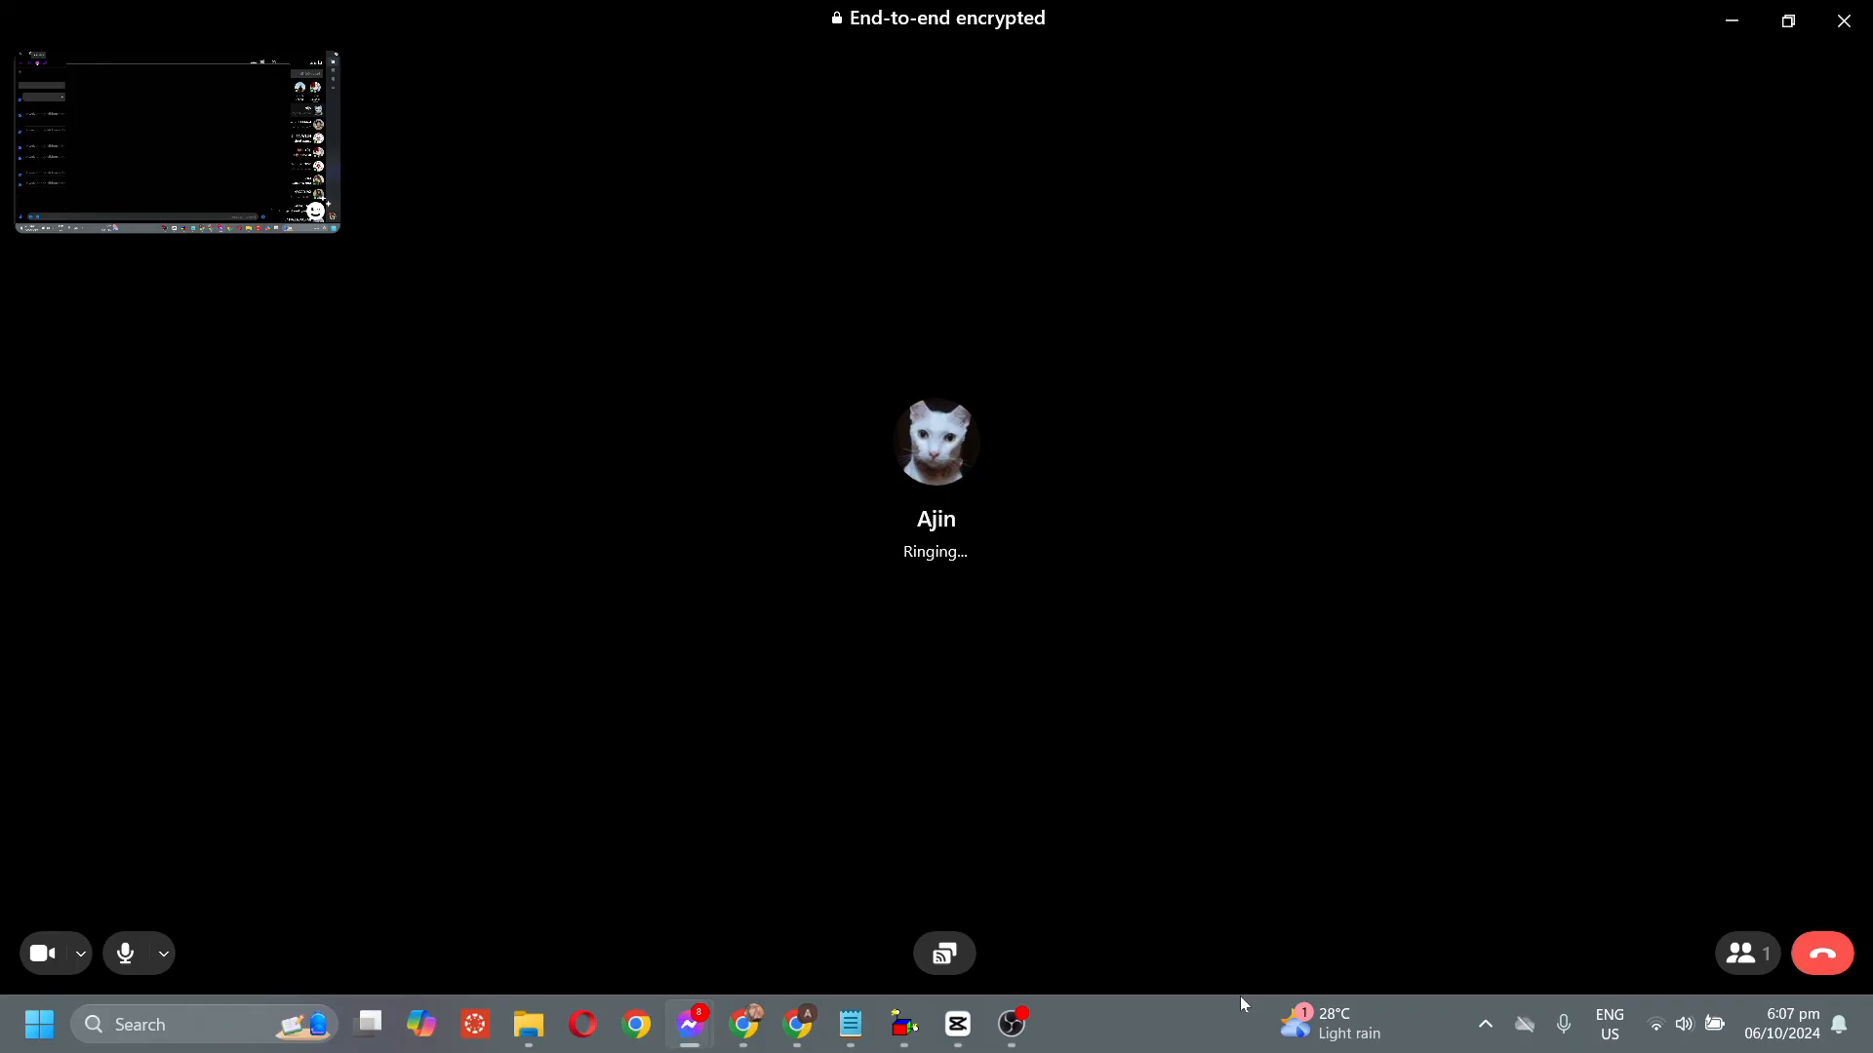
mouse_move(1237, 1005)
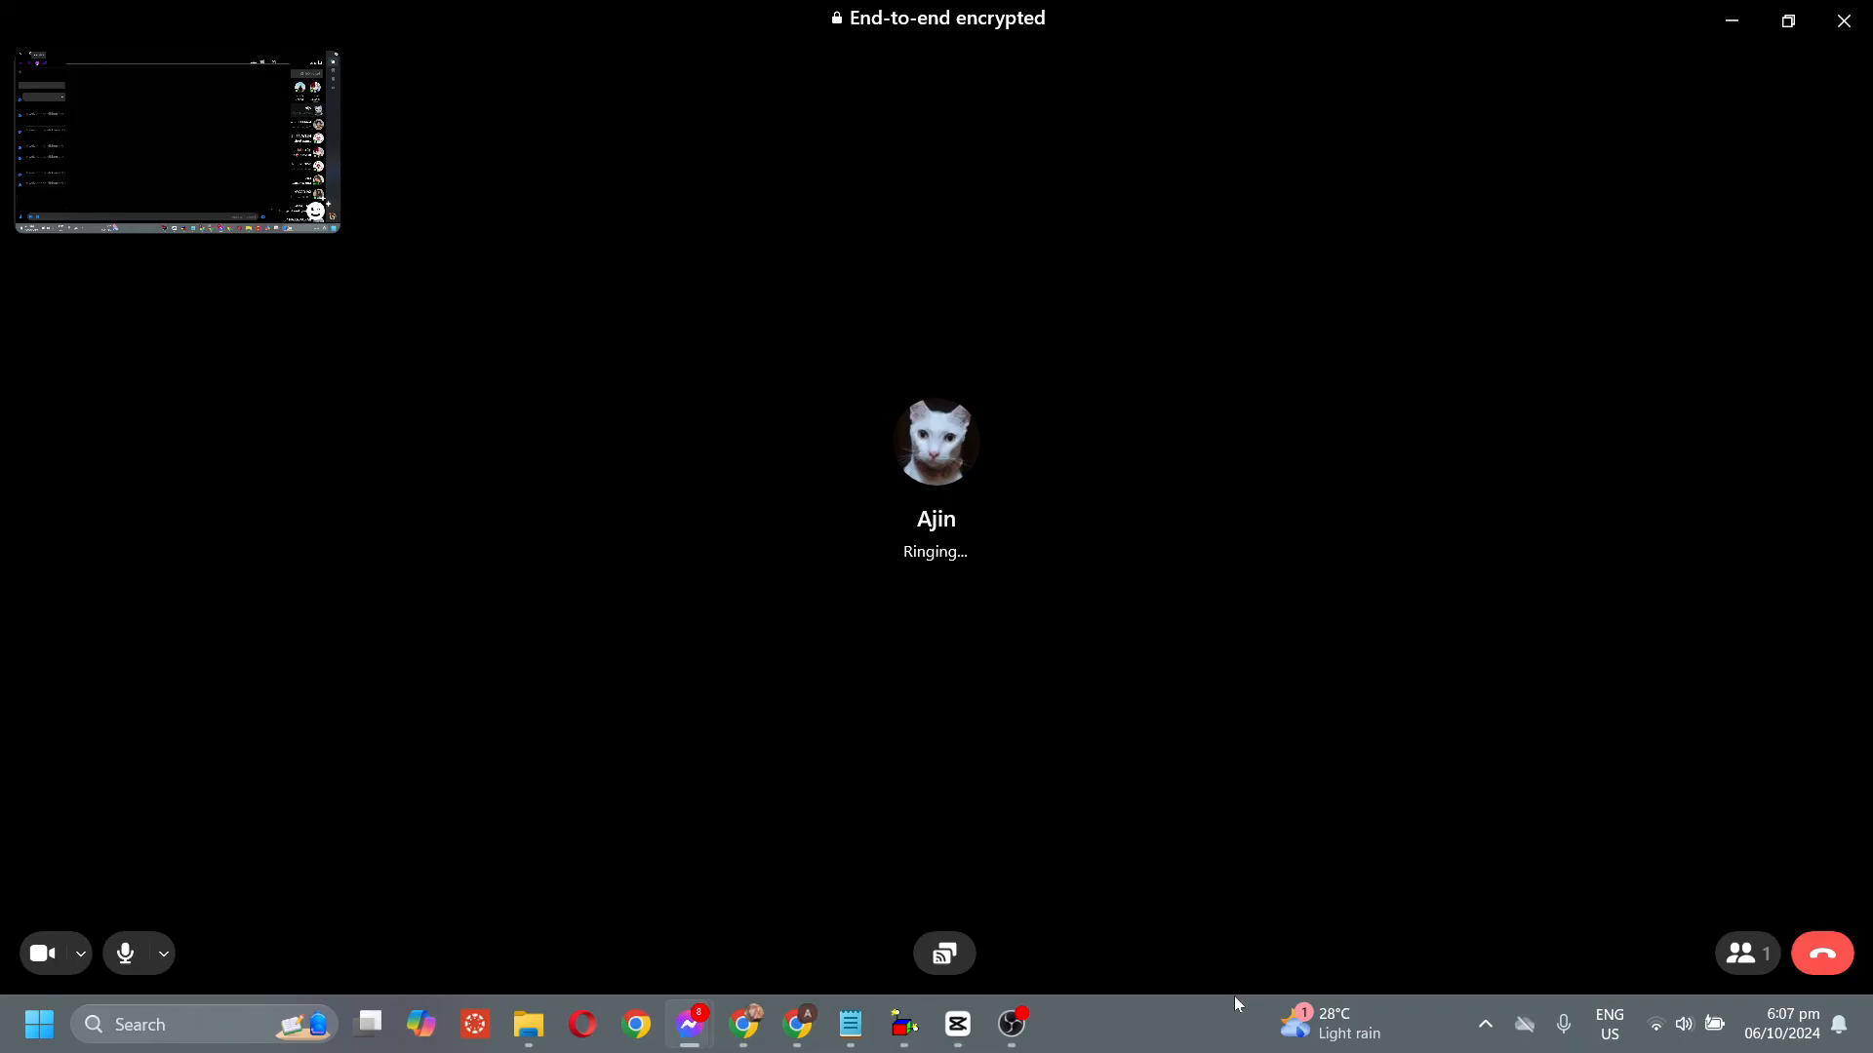
mouse_move(1010, 1022)
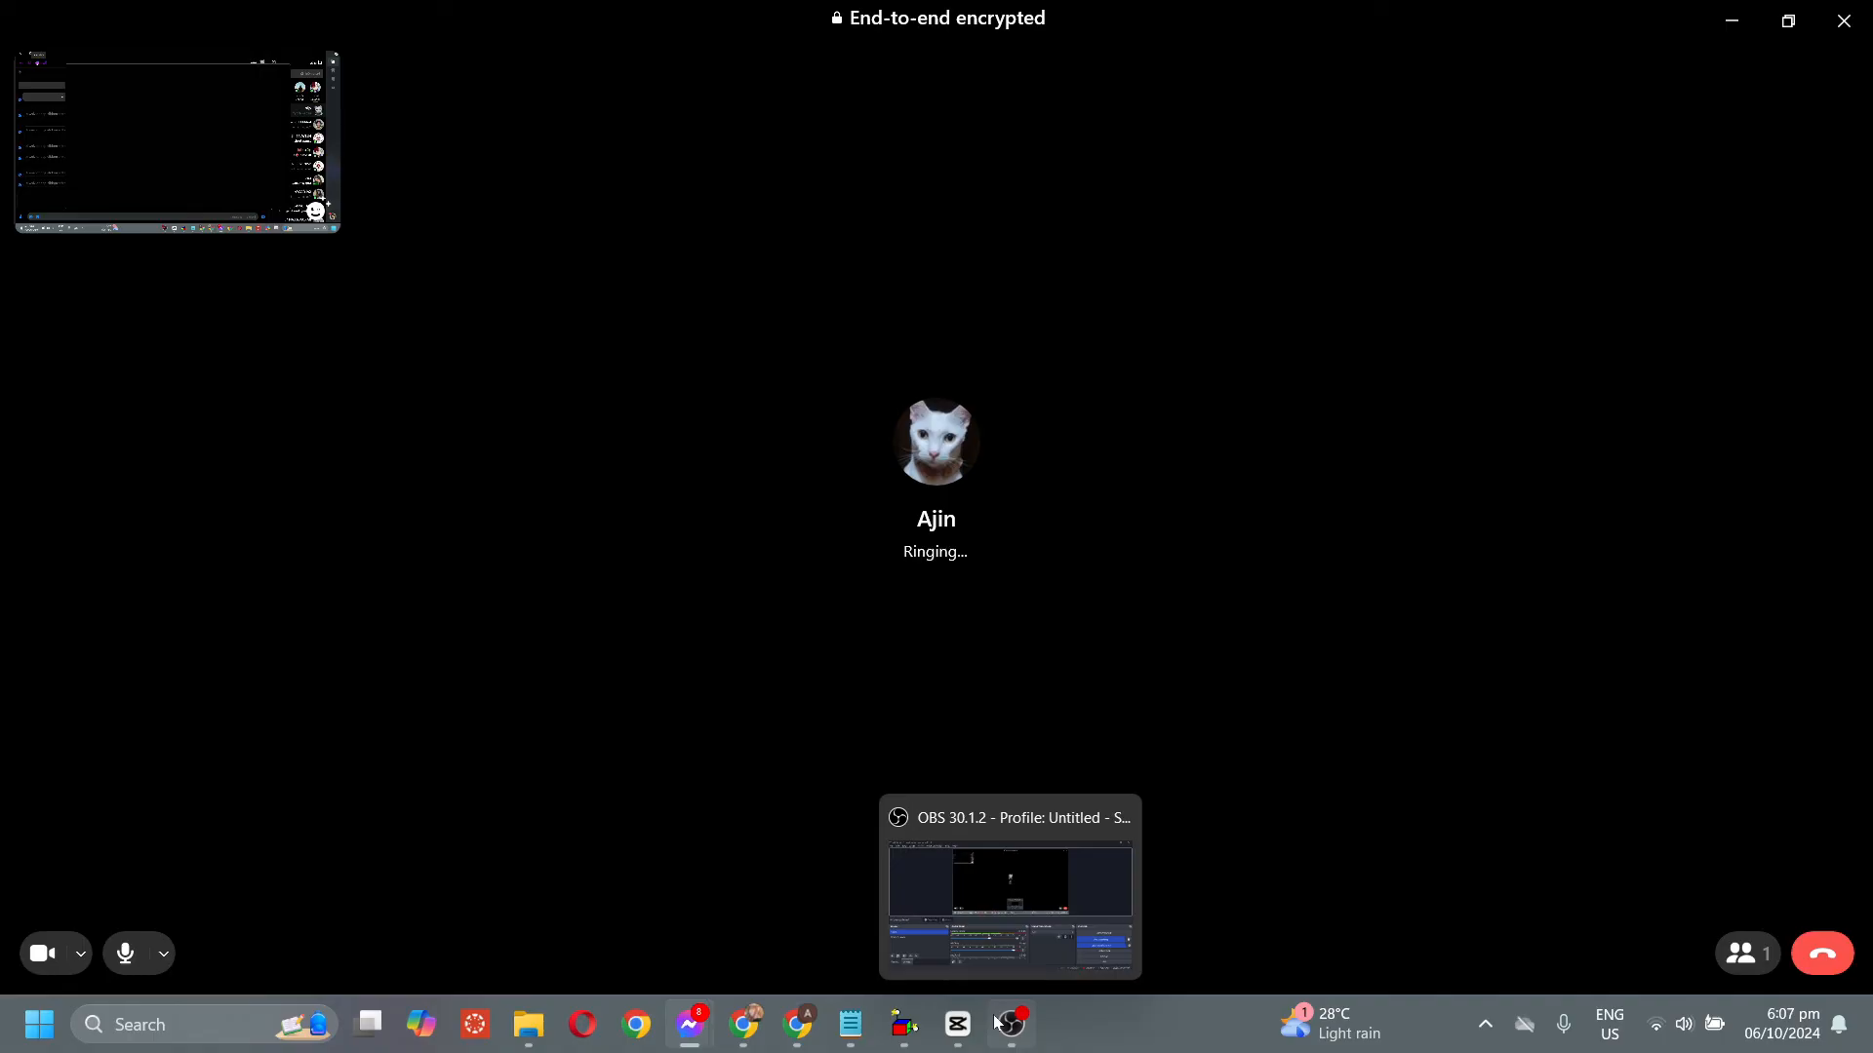